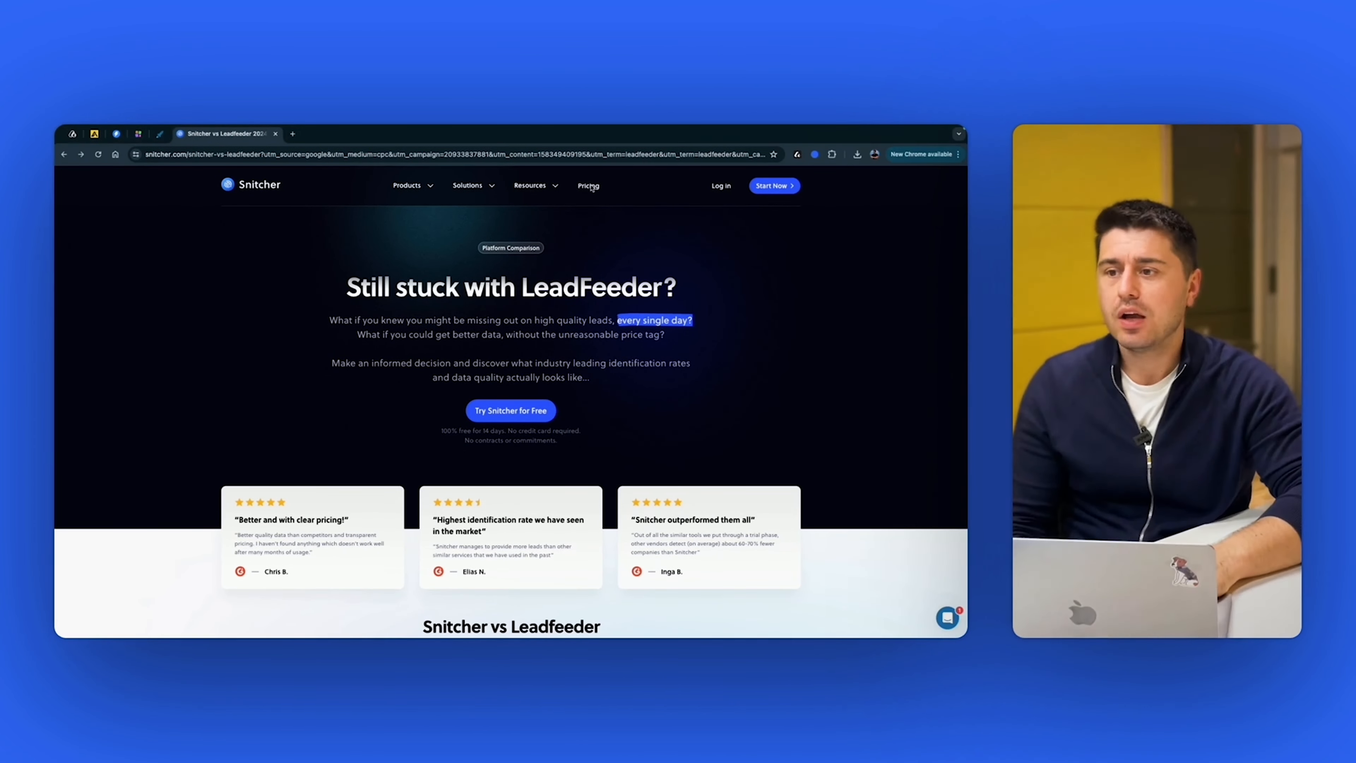
Step: Enter the Snitcher dashboard of 868 identified companies and show Enterprise Canada's web sessions
{"action": "left_click", "coordinate": [589, 185]}
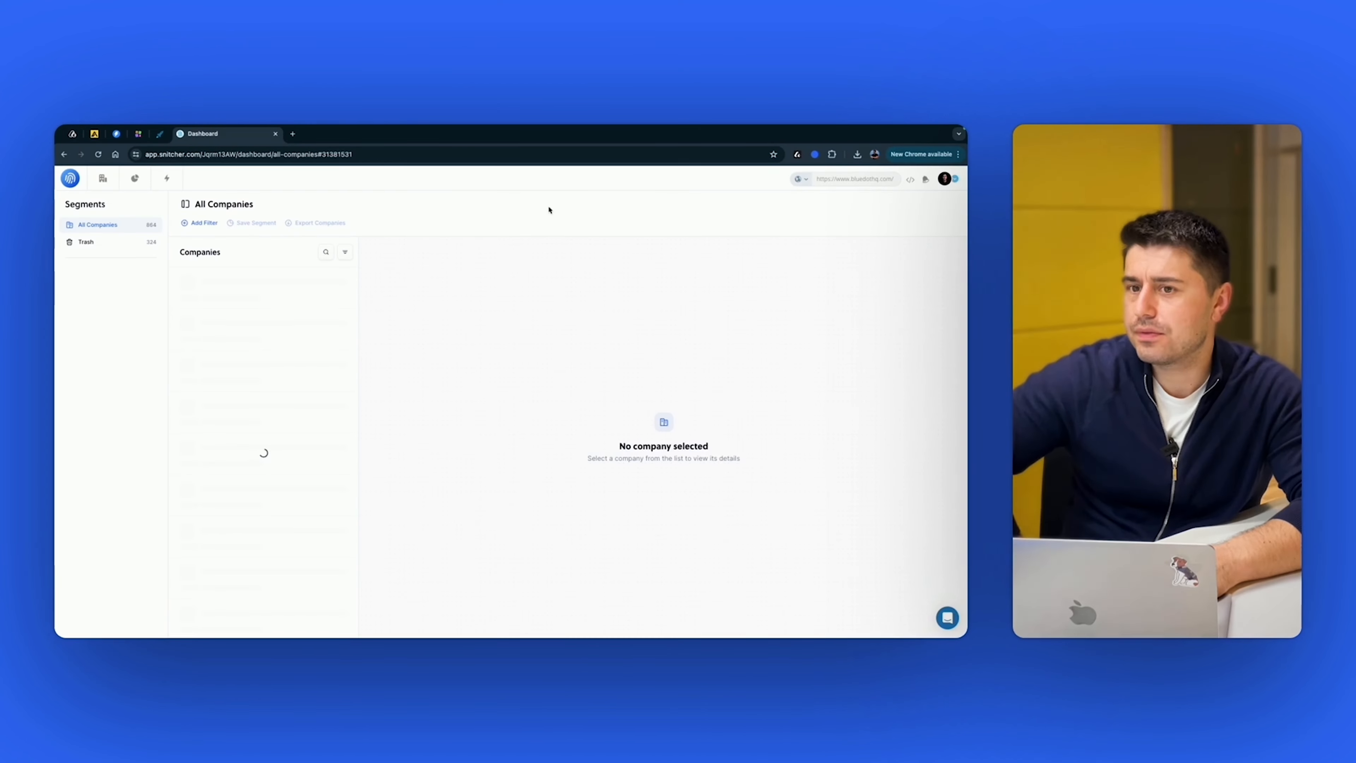
{"action": "left_click", "coordinate": [224, 282]}
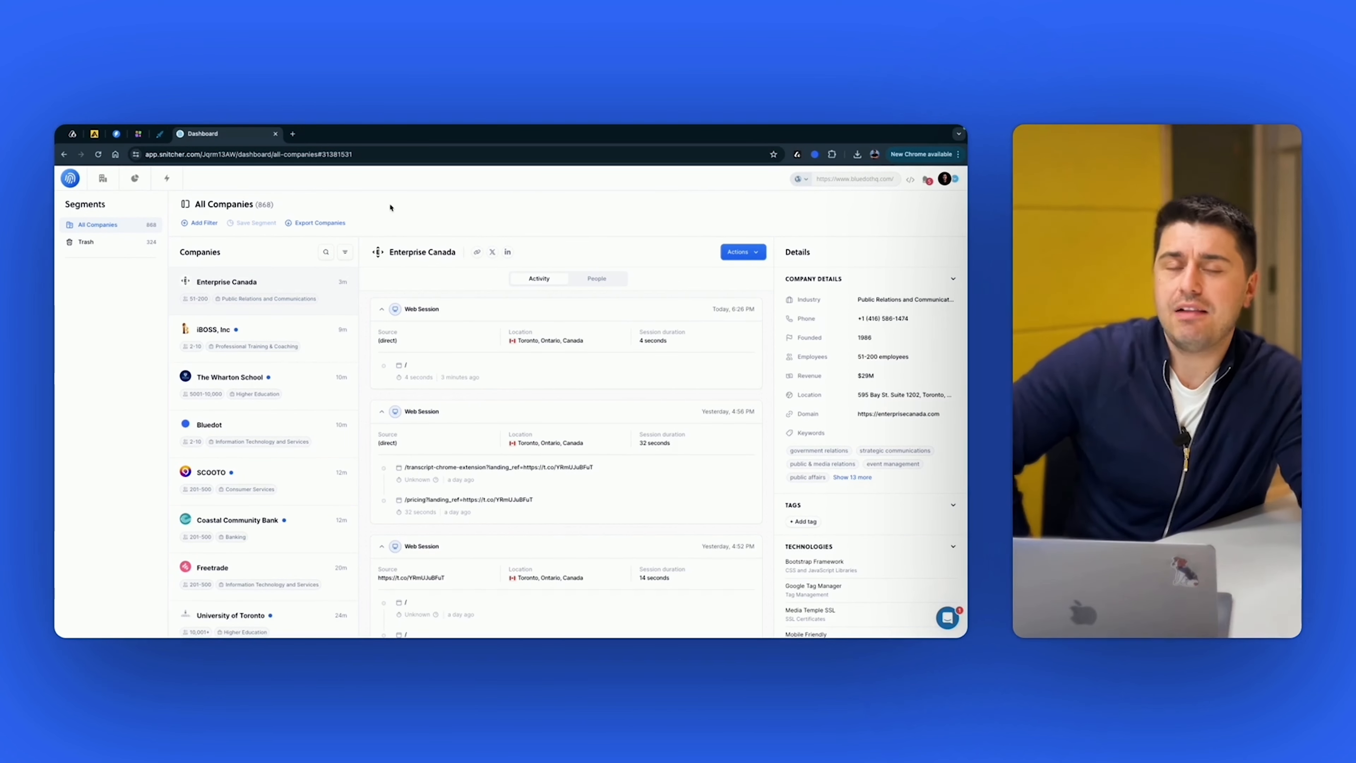
Step: Browse further down the identified companies list around Freetrade's London visit details
{"action": "scroll", "scroll_direction": "down", "scroll_amount": 3}
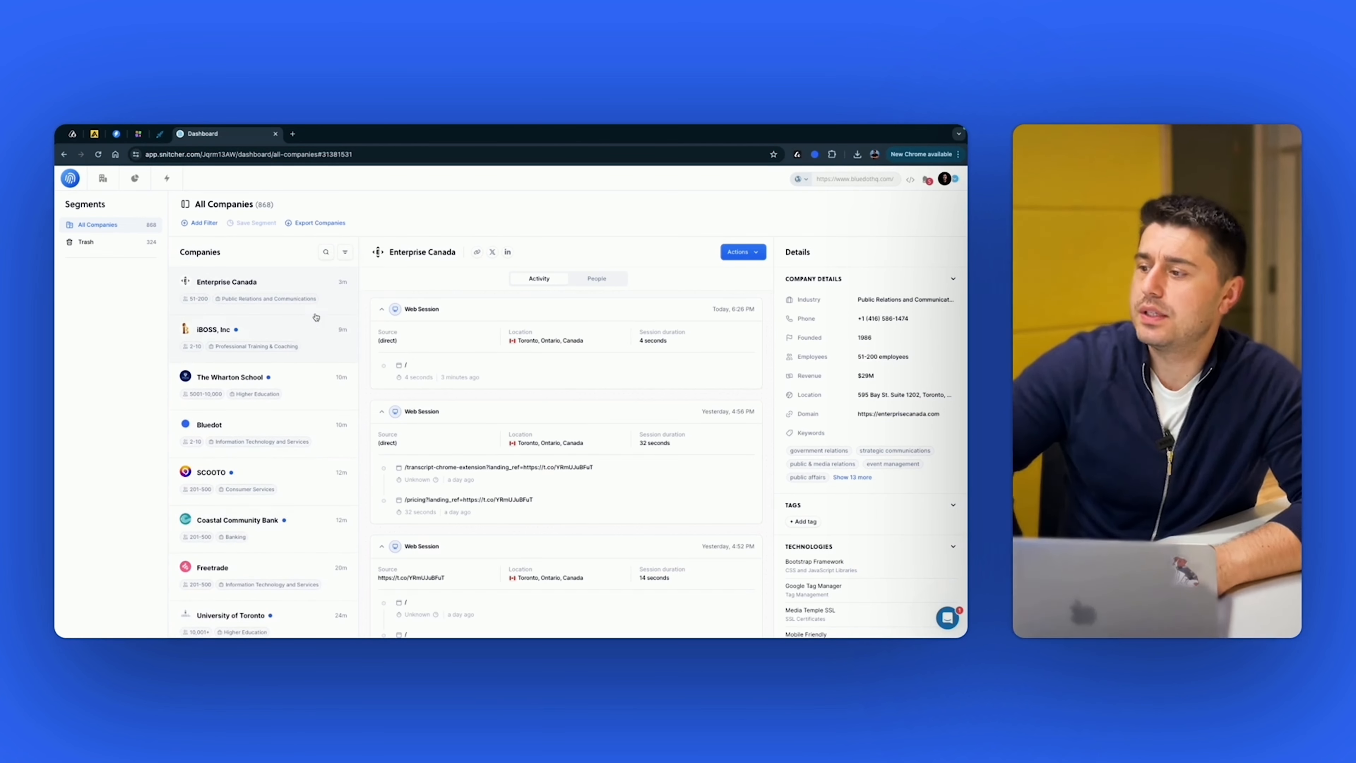
{"action": "scroll", "scroll_direction": "down", "scroll_amount": 3}
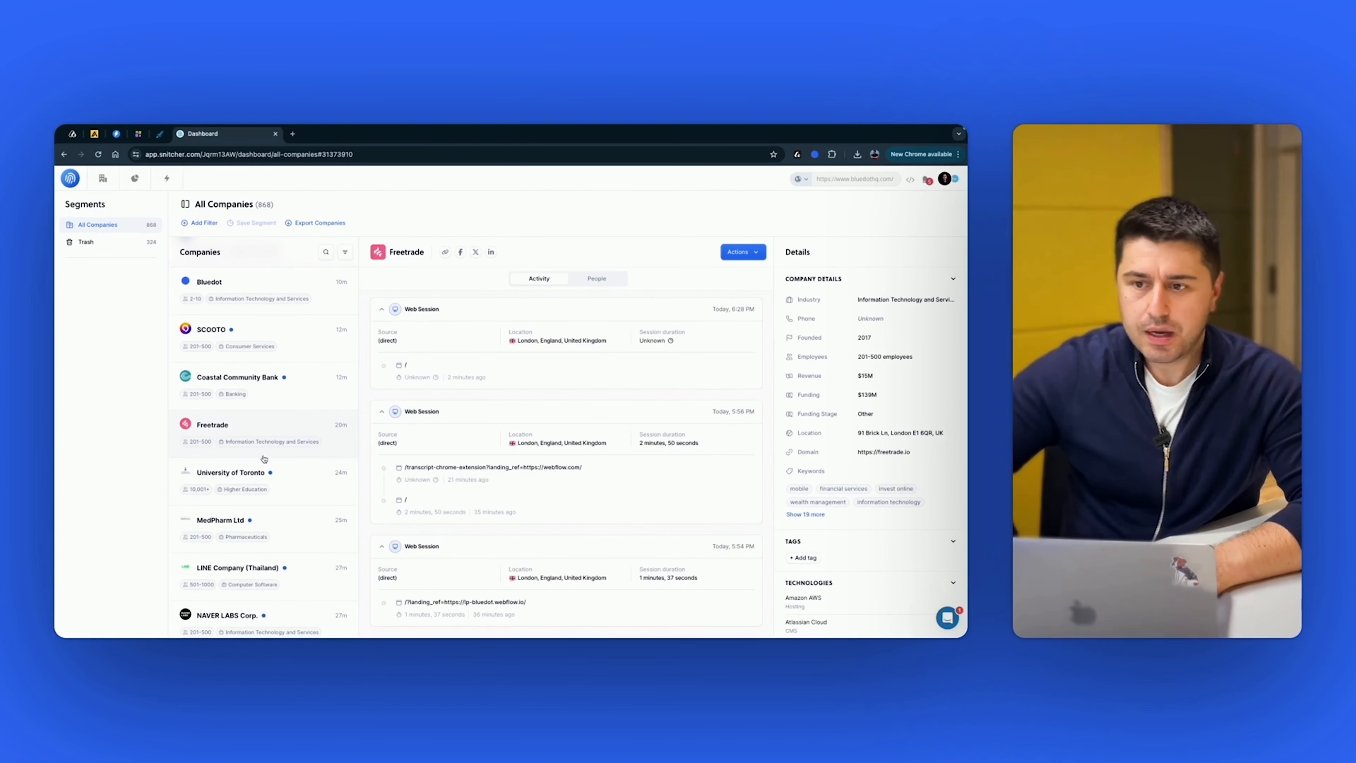
{"action": "scroll", "scroll_direction": "down", "scroll_amount": 3}
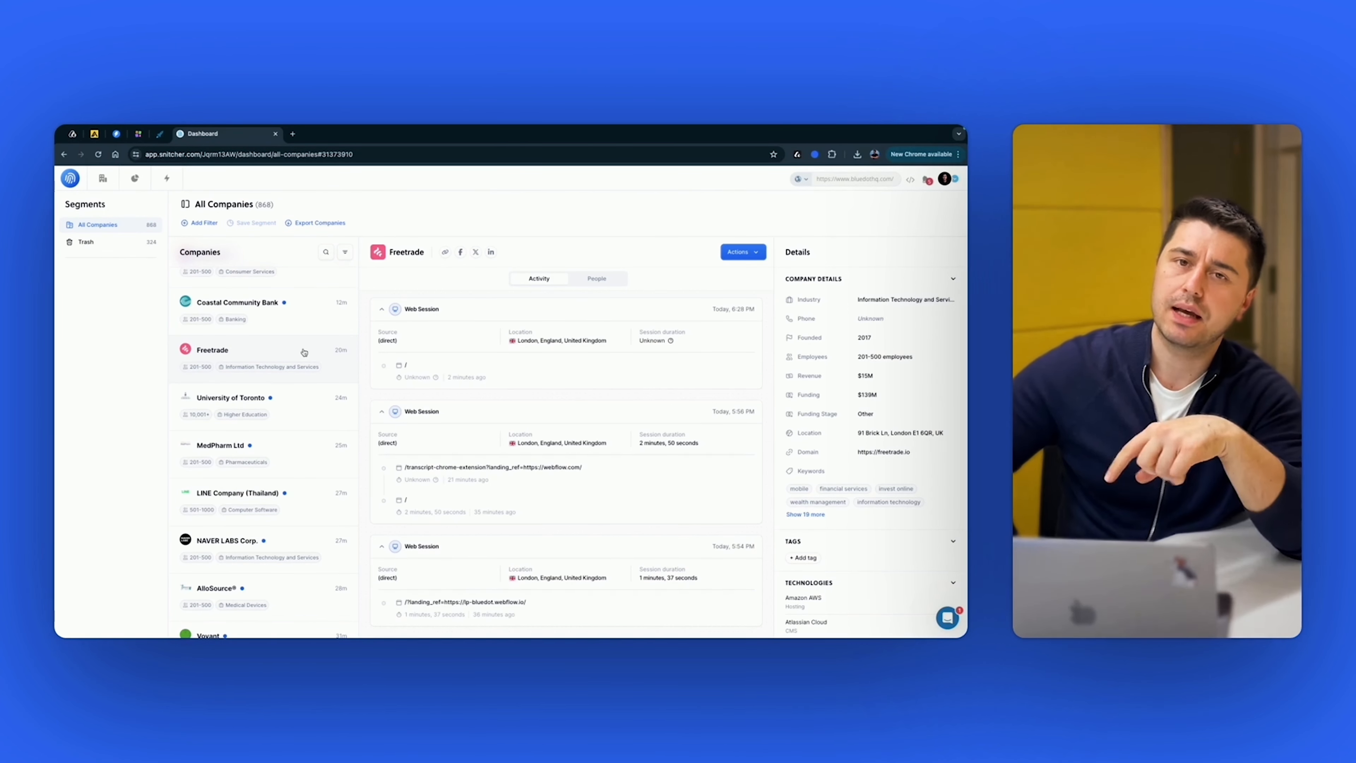
{"action": "scroll", "scroll_direction": "down", "scroll_amount": 3}
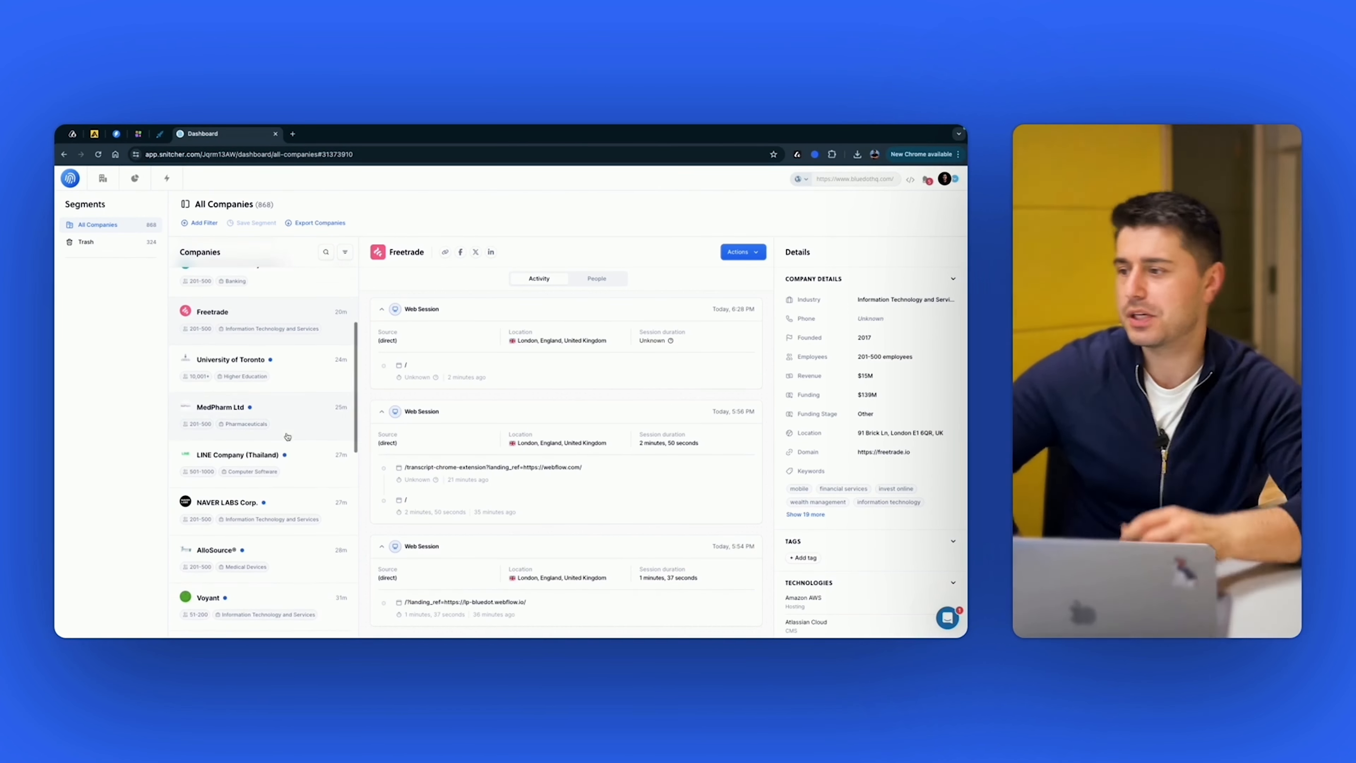
{"action": "scroll", "scroll_direction": "down", "scroll_amount": 3}
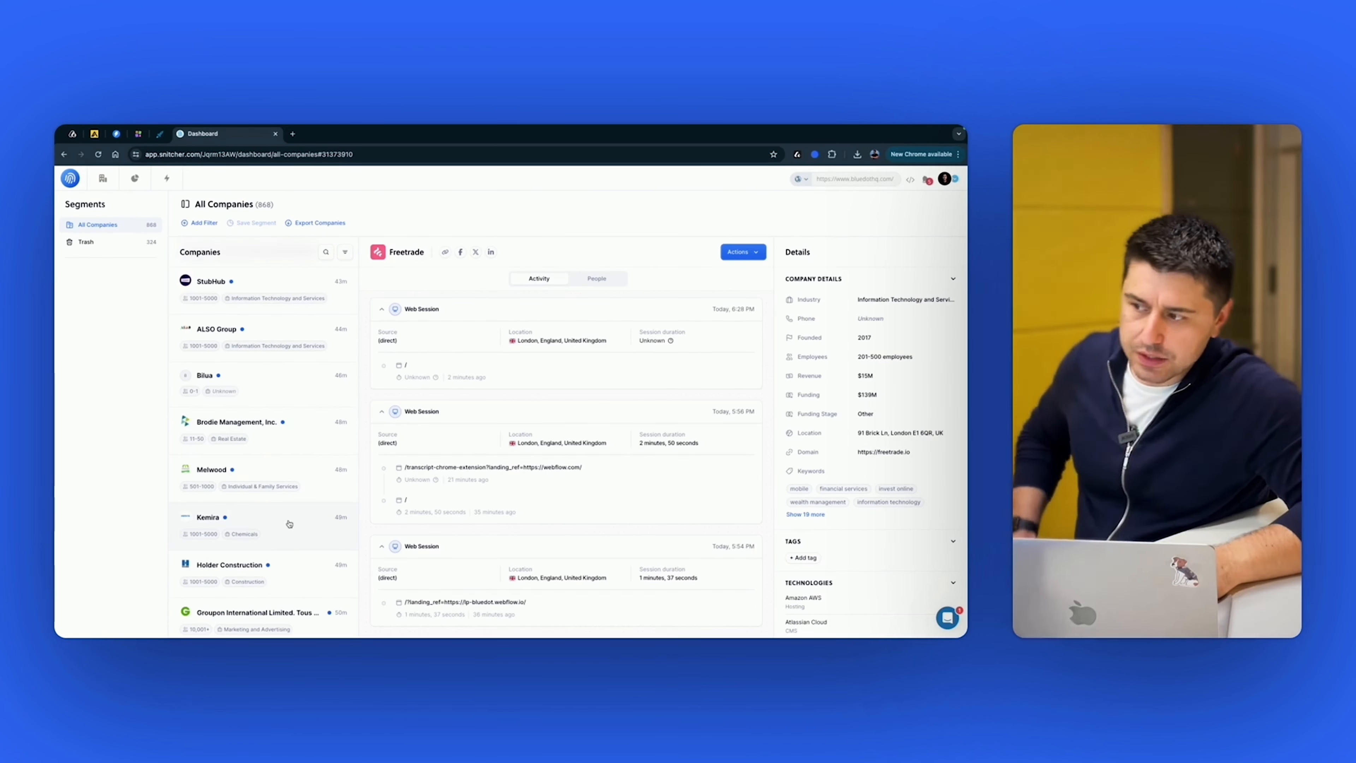
Step: Check the visit details of Kemira, Groupon and Compass Public Charter School, then leave for Apollo
{"action": "left_click", "coordinate": [207, 517]}
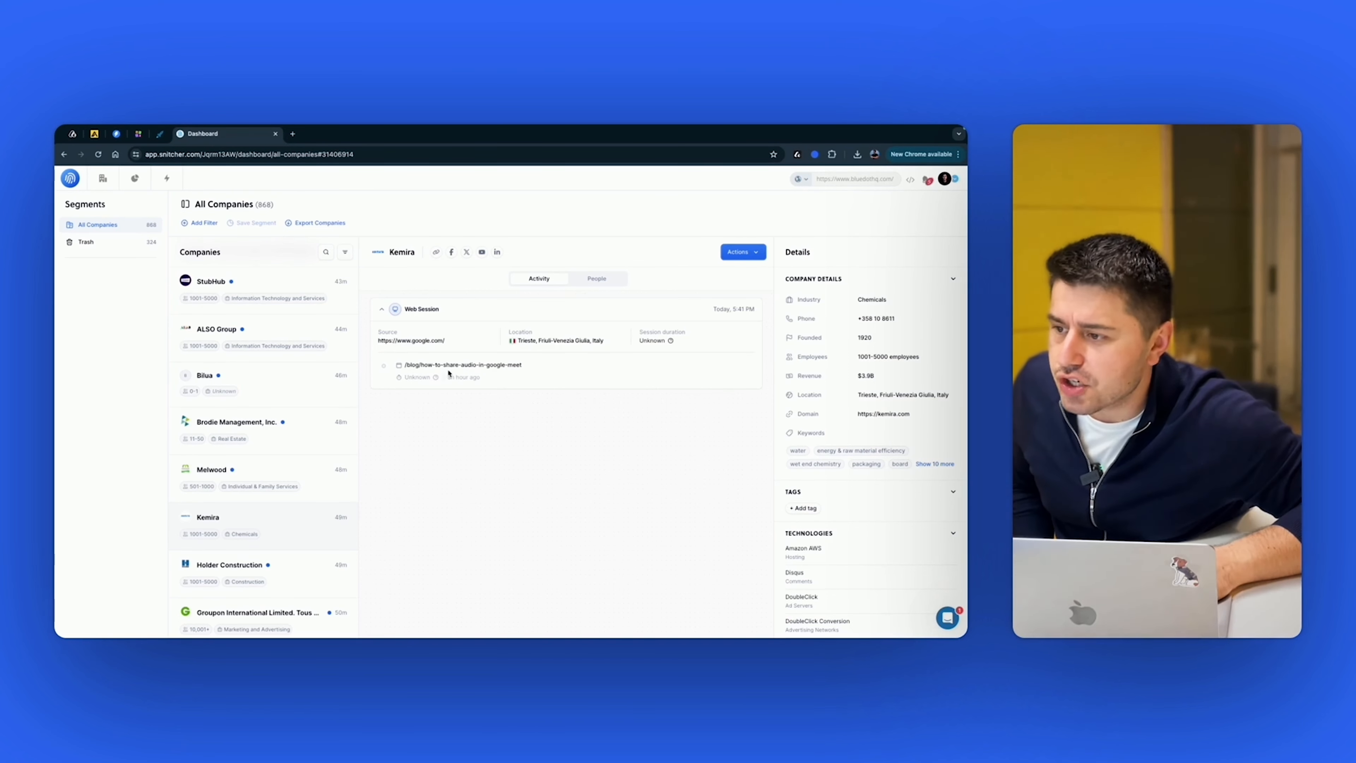
{"action": "mouse_move", "coordinate": [461, 365]}
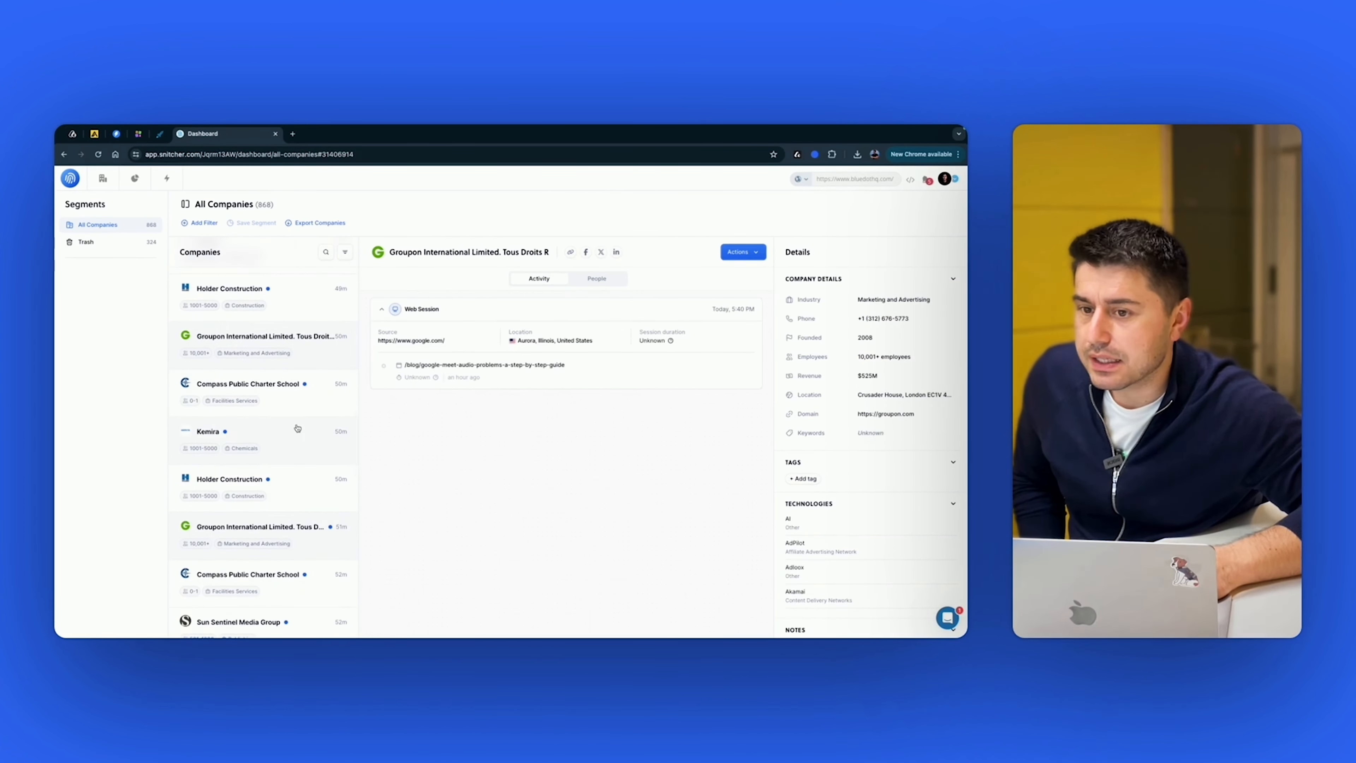
{"action": "left_click", "coordinate": [208, 431]}
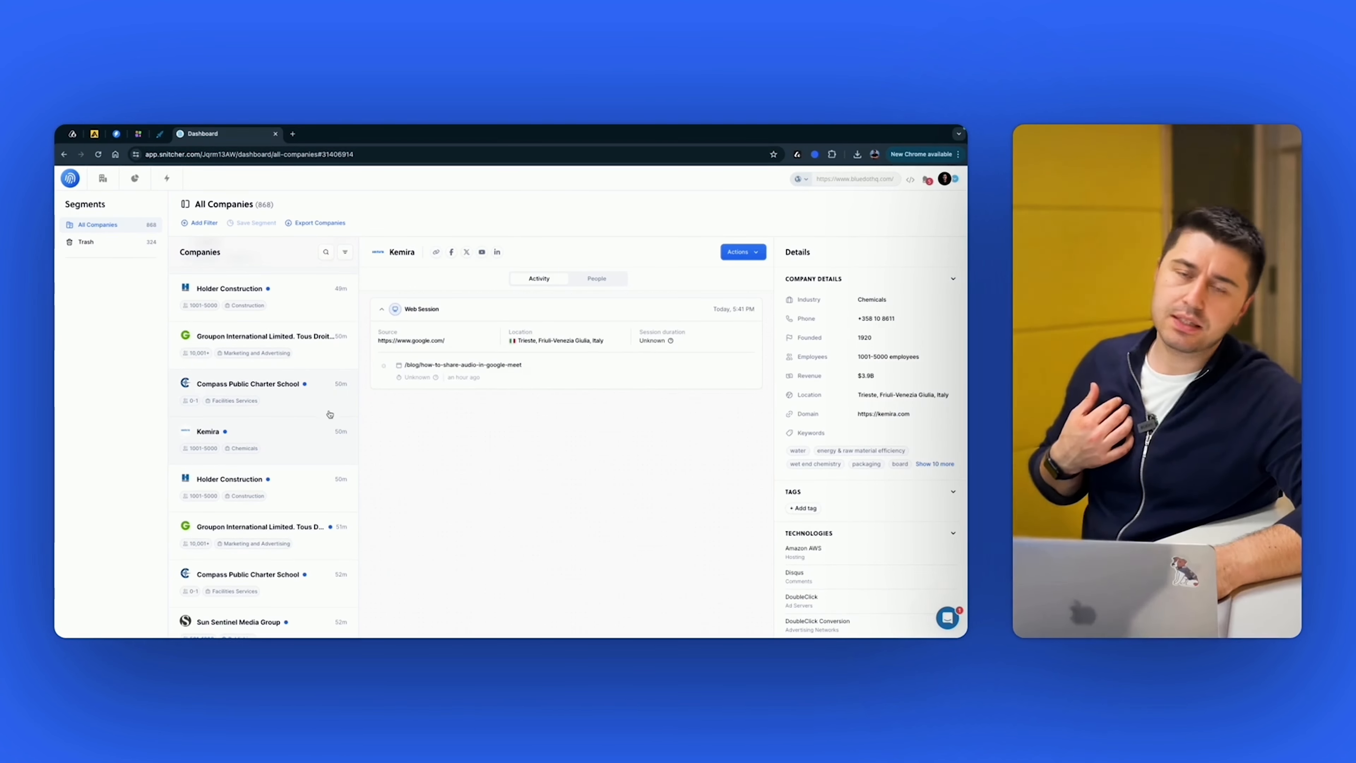
{"action": "left_click", "coordinate": [247, 383]}
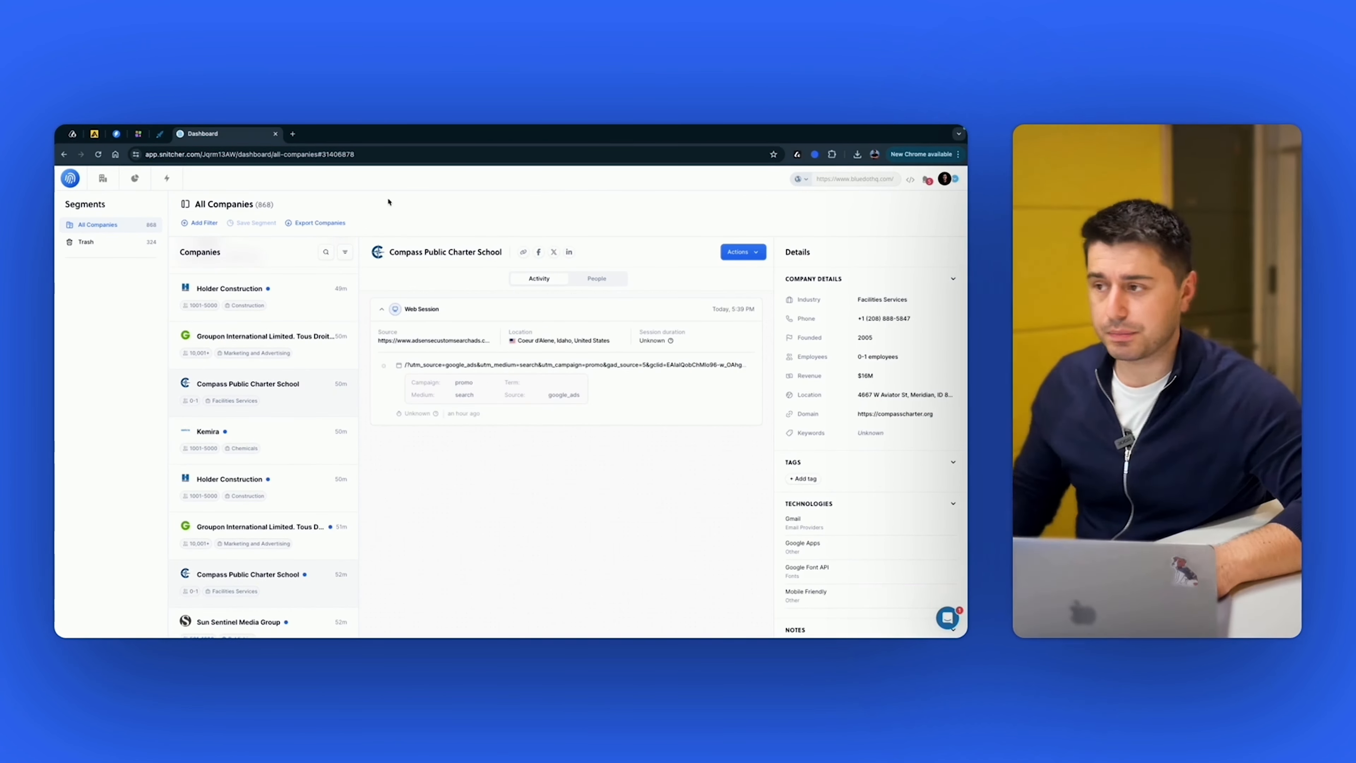
{"action": "left_click", "coordinate": [250, 385]}
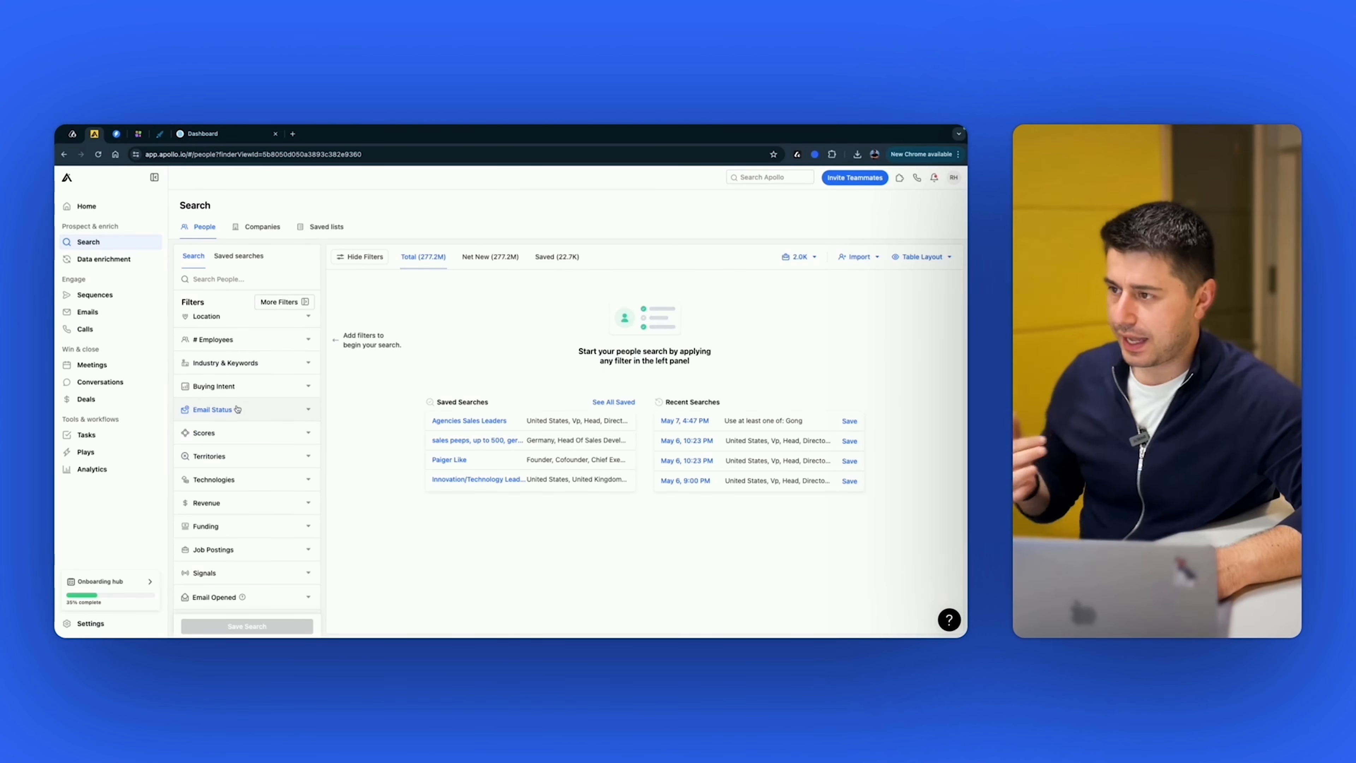
Step: Review Apollo's people and company search filters and run the company search
{"action": "left_click", "coordinate": [284, 301]}
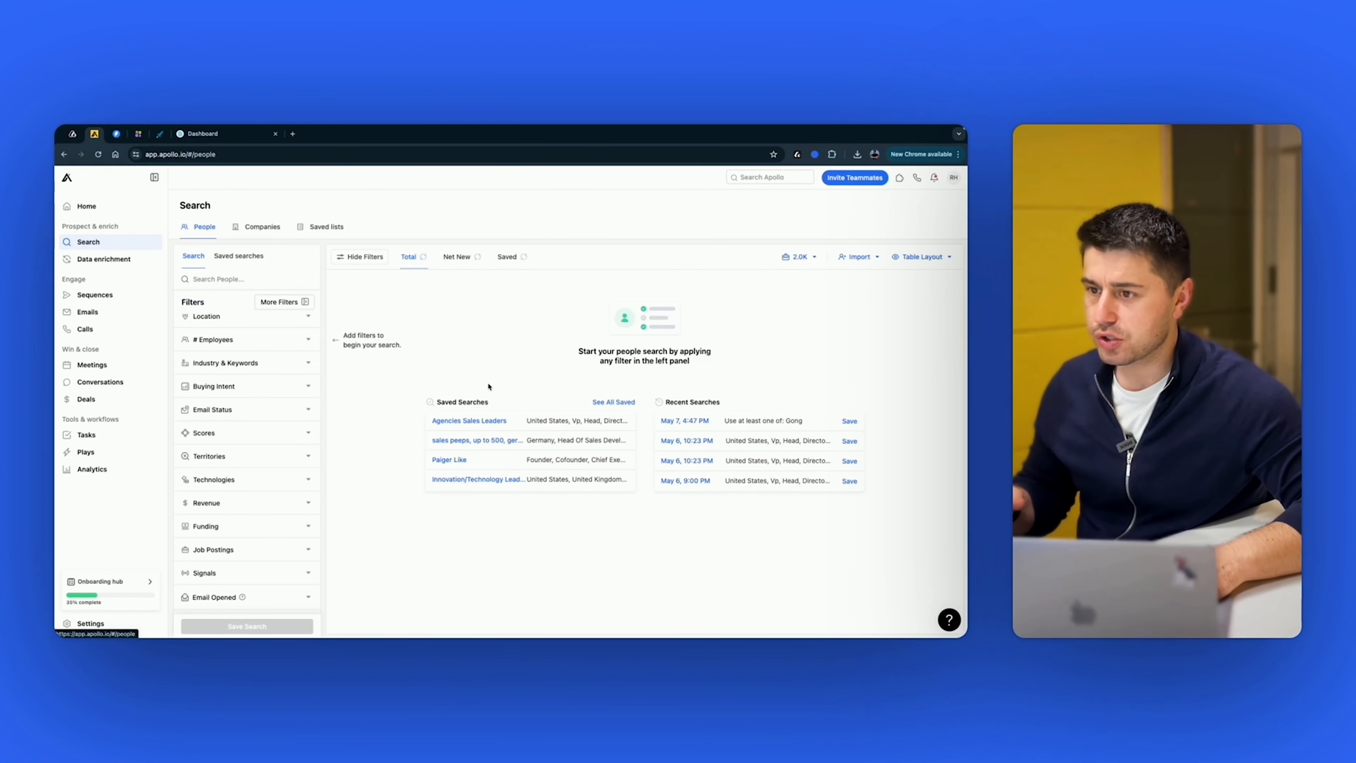
{"action": "left_click", "coordinate": [284, 301]}
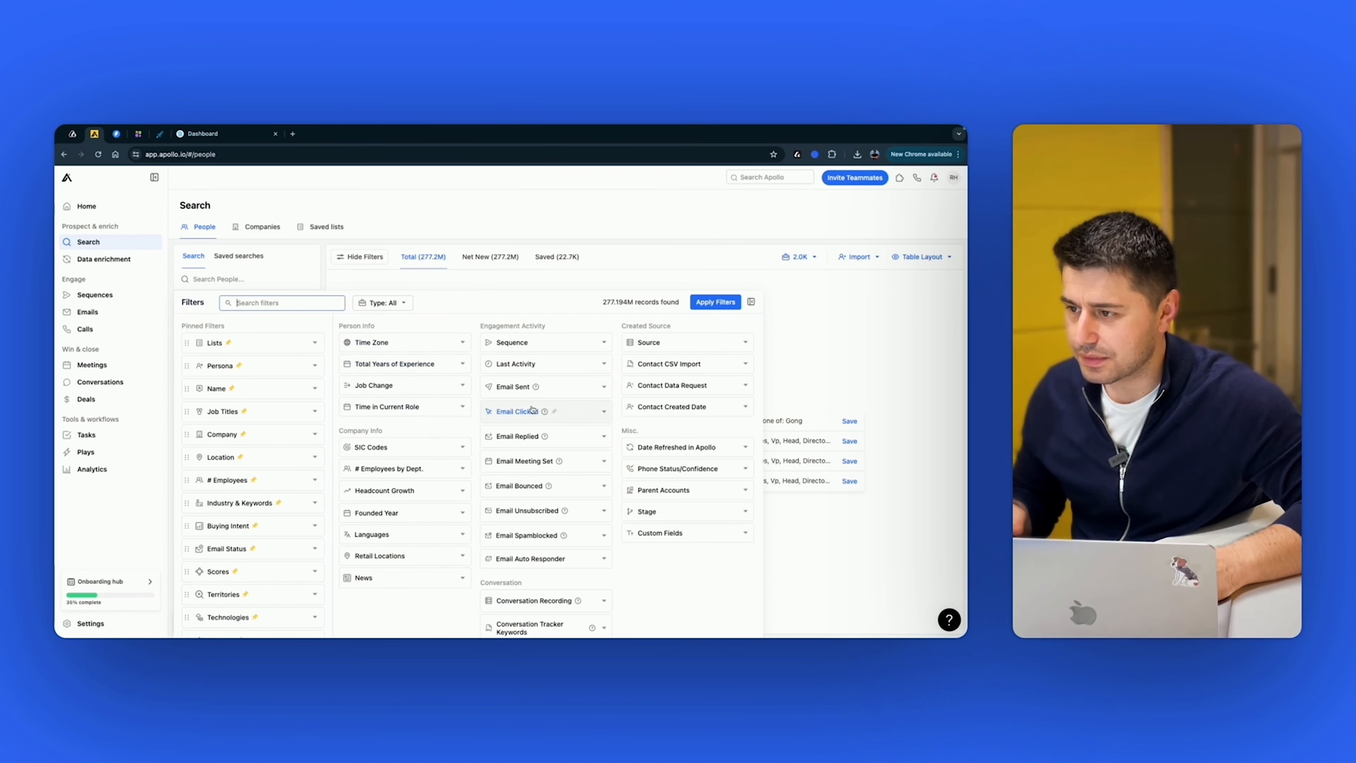
{"action": "left_click", "coordinate": [262, 227]}
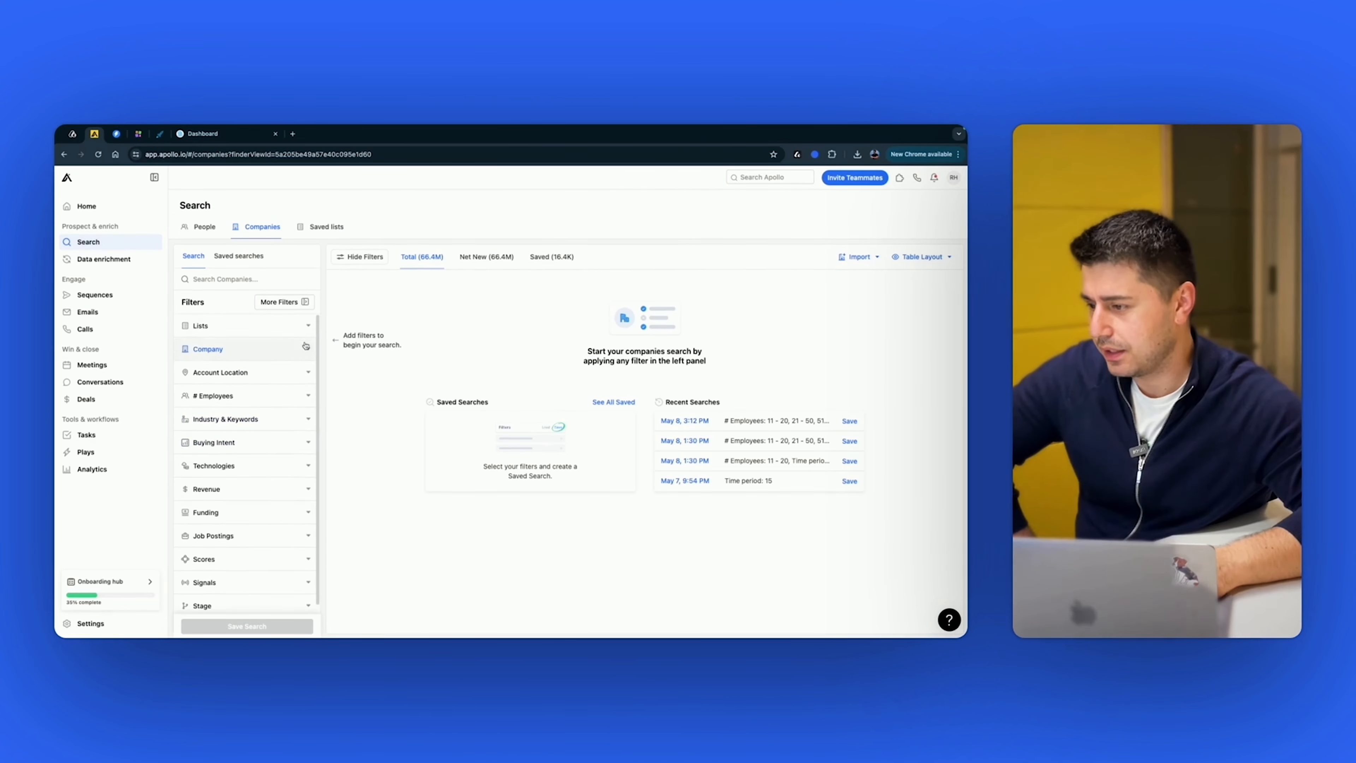
{"action": "left_click", "coordinate": [280, 302]}
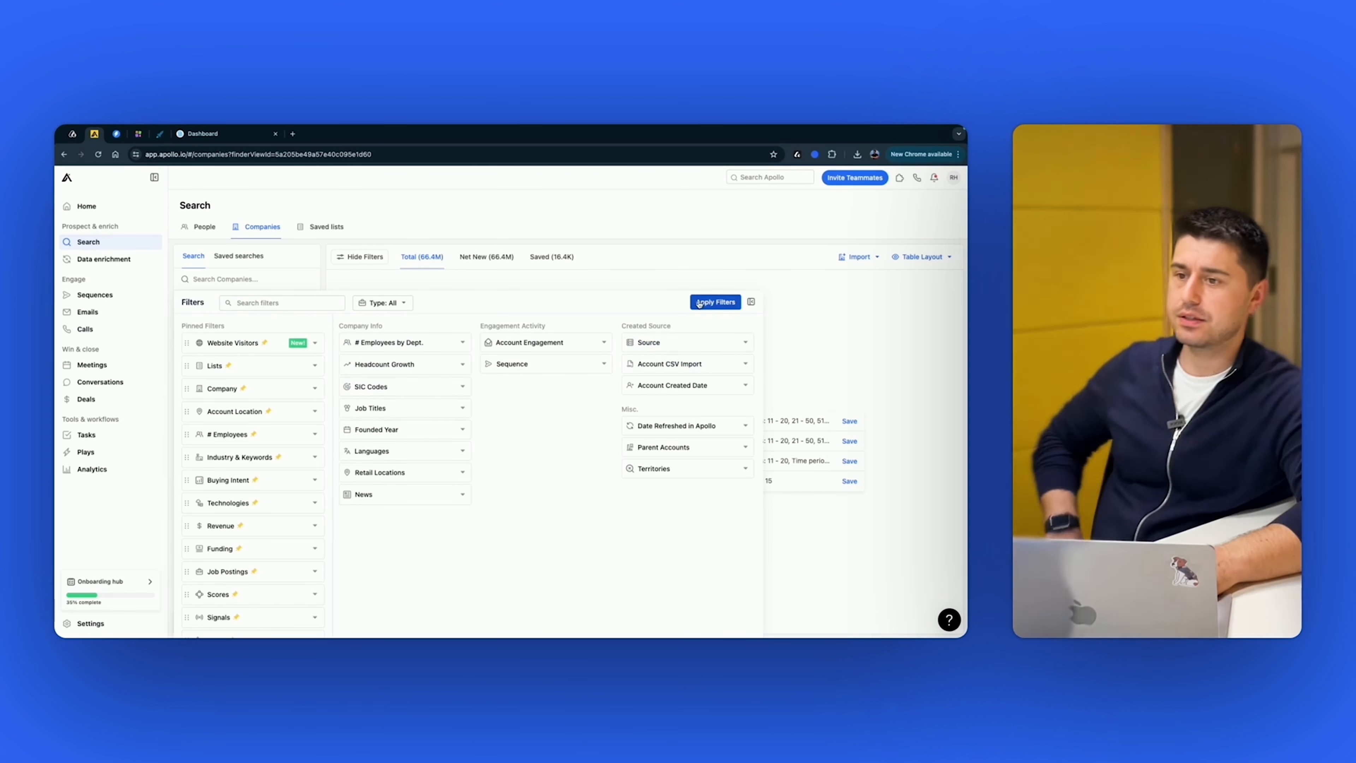
{"action": "left_click", "coordinate": [714, 302]}
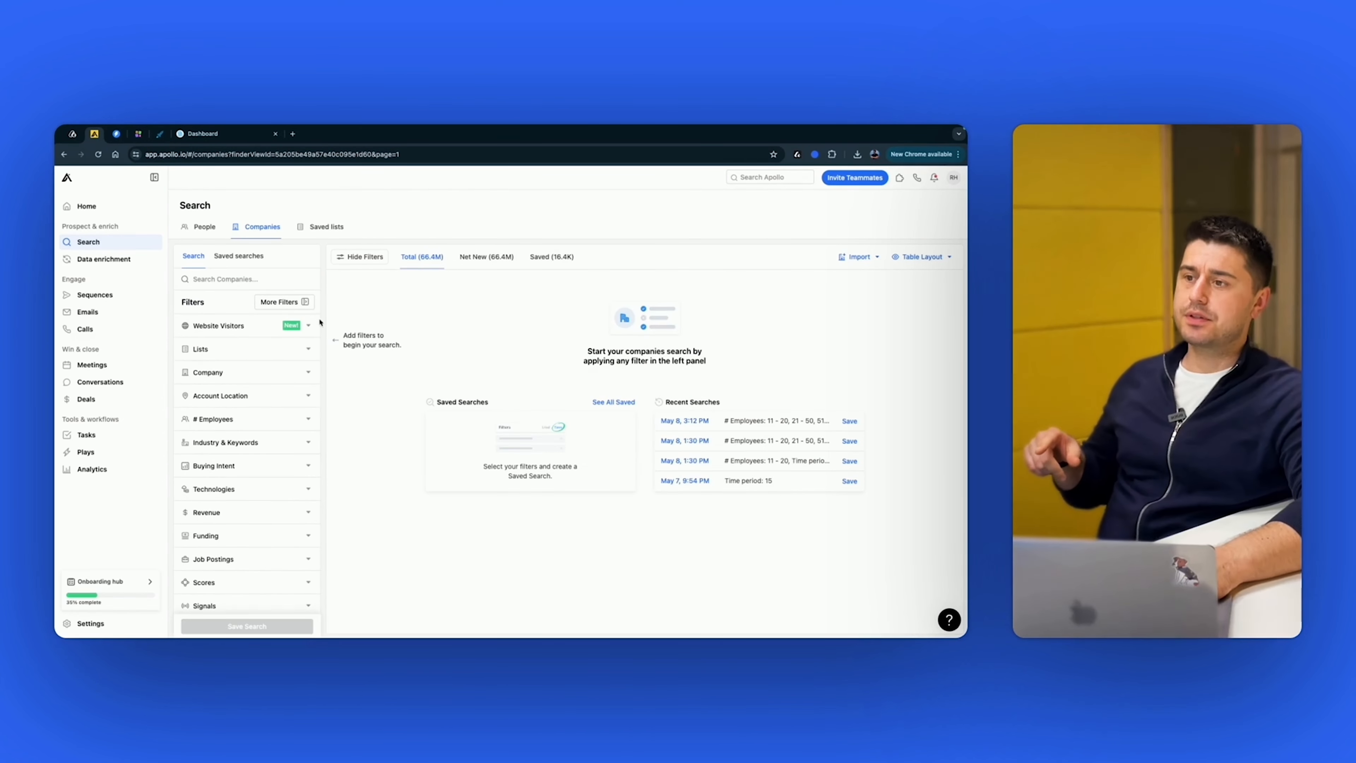
{"action": "left_click", "coordinate": [219, 325]}
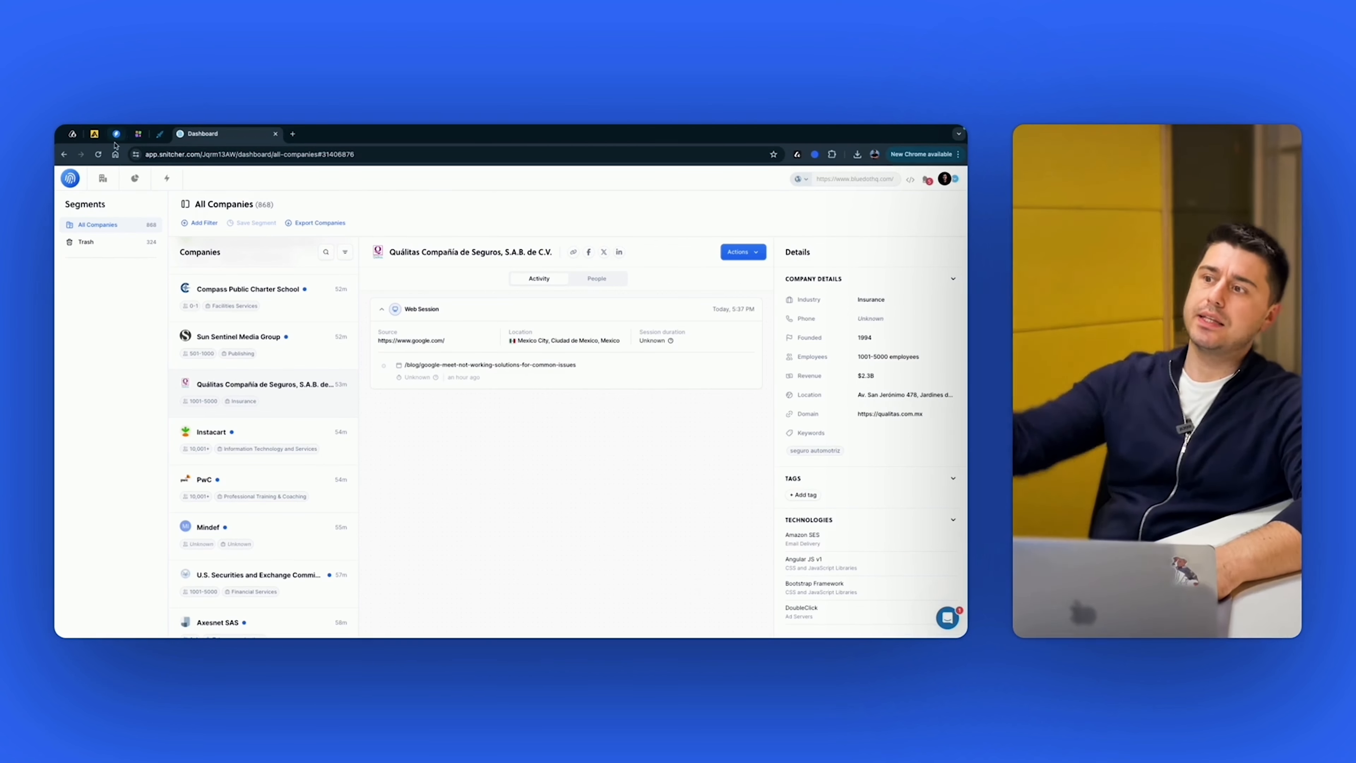
{"action": "mouse_move", "coordinate": [94, 136]}
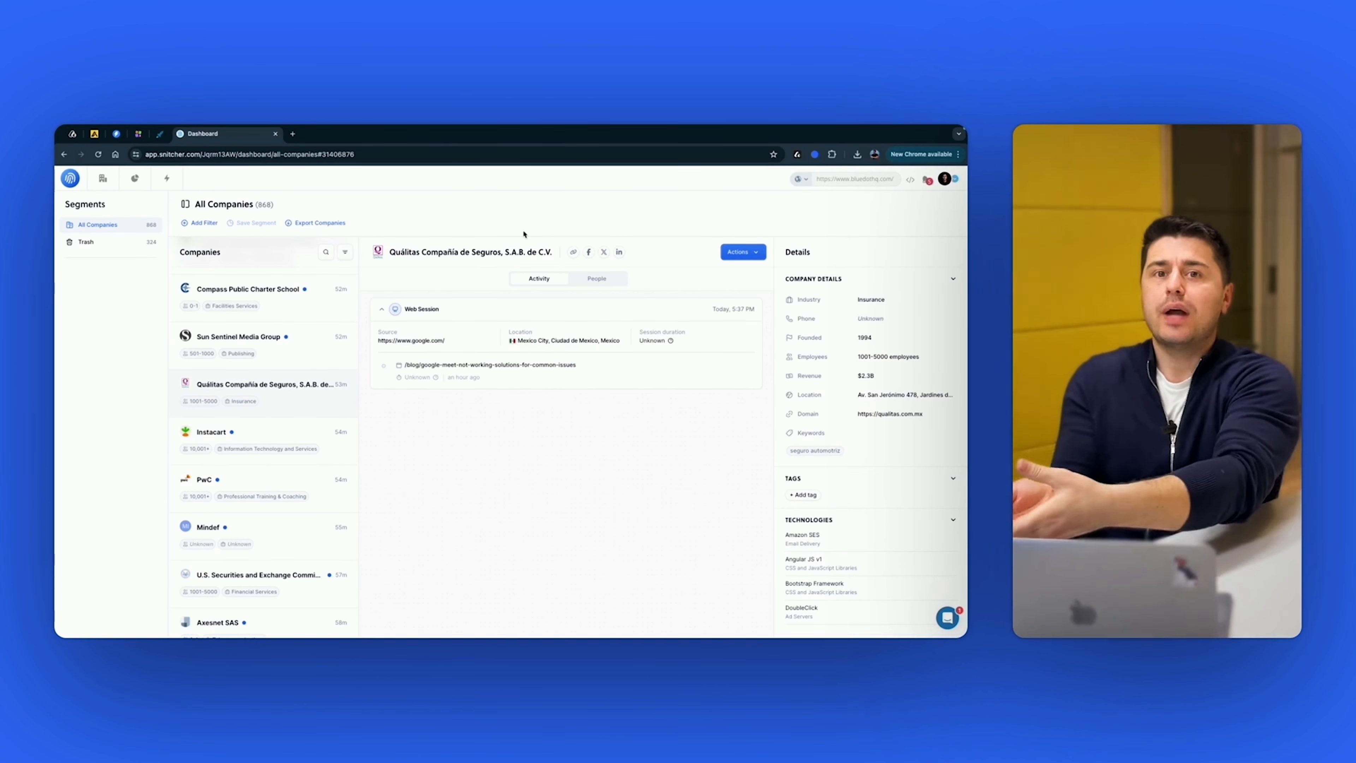
Step: Look through Apollo's 362 website-visiting companies from the last 7 days
{"action": "scroll", "scroll_direction": "down", "scroll_amount": 3}
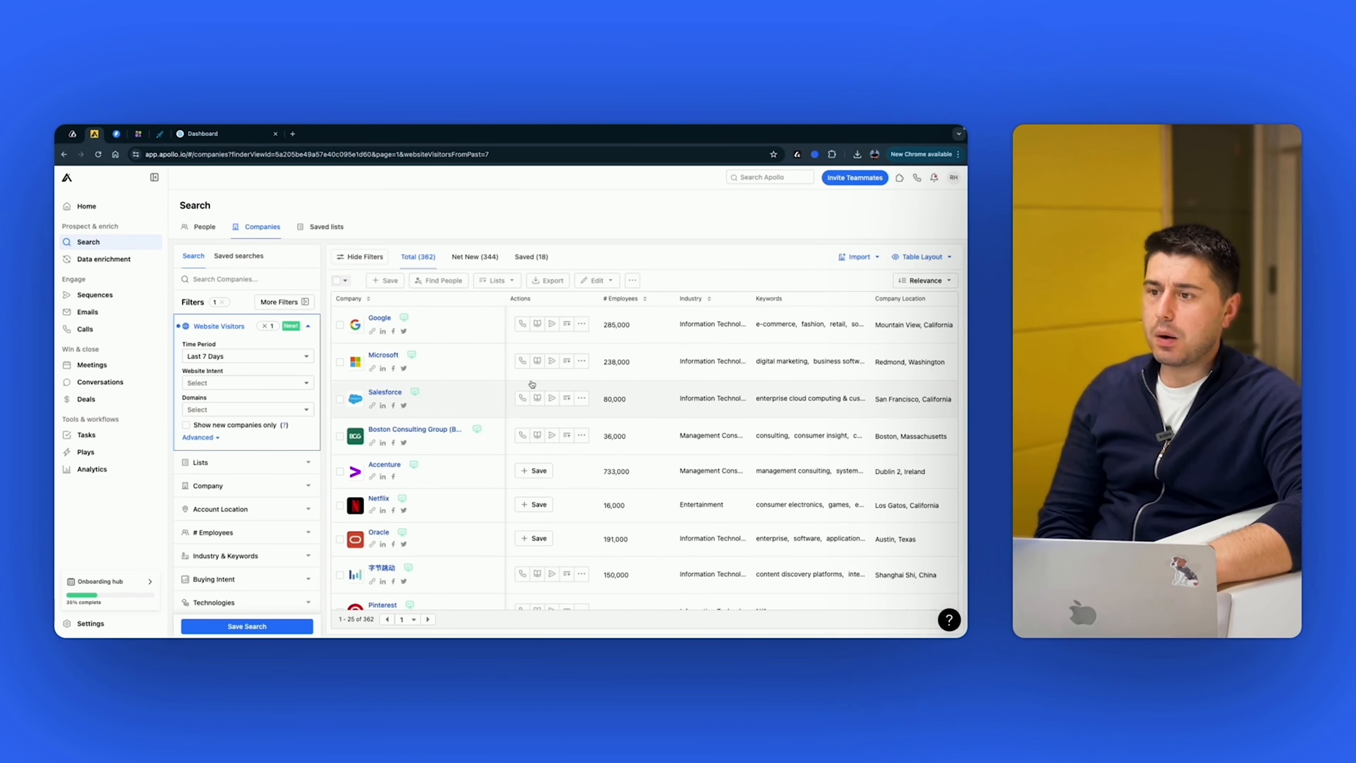
Step: Review the remaining Website Visitors results before moving to rb2b.com
{"action": "scroll", "scroll_direction": "down", "scroll_amount": 3}
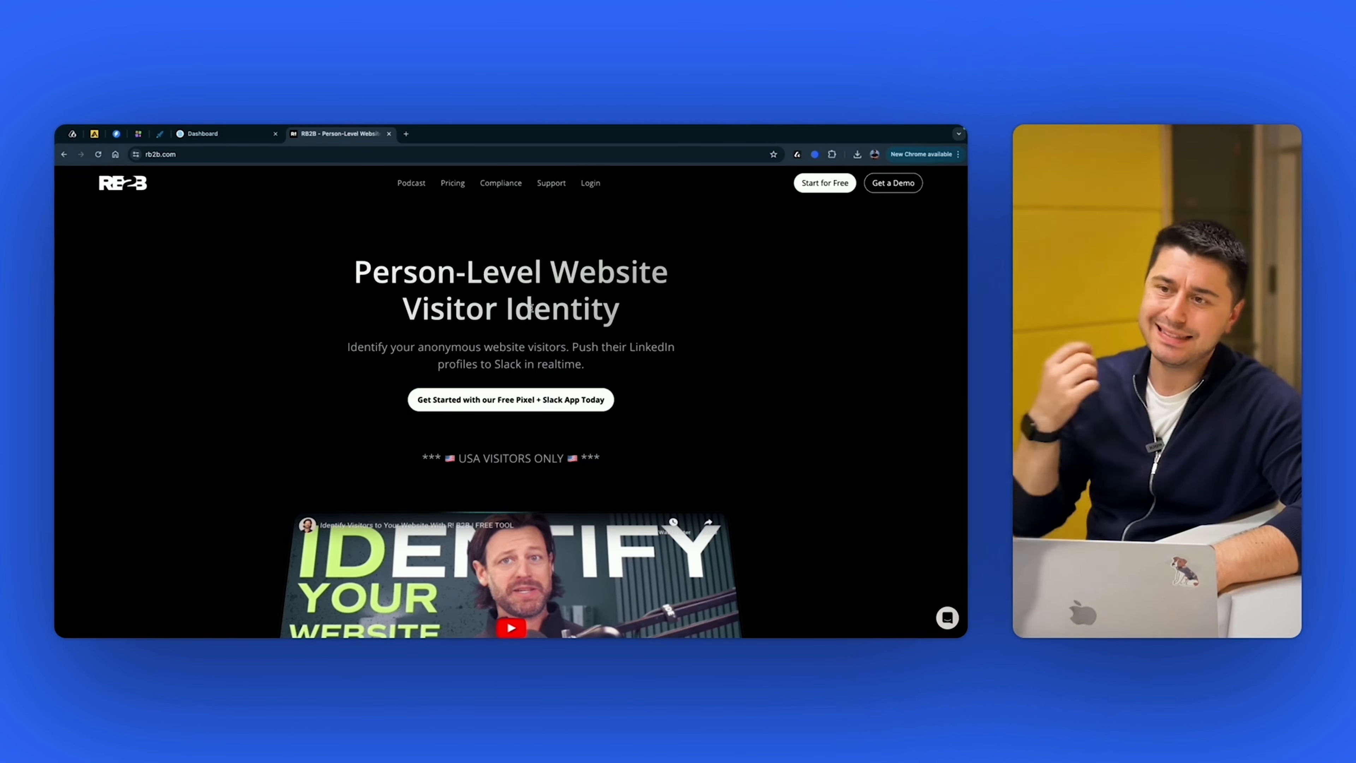
Step: Clear the suggested-videos overlay and launch RB2B's intro video on YouTube
{"action": "scroll", "scroll_direction": "down", "scroll_amount": 3}
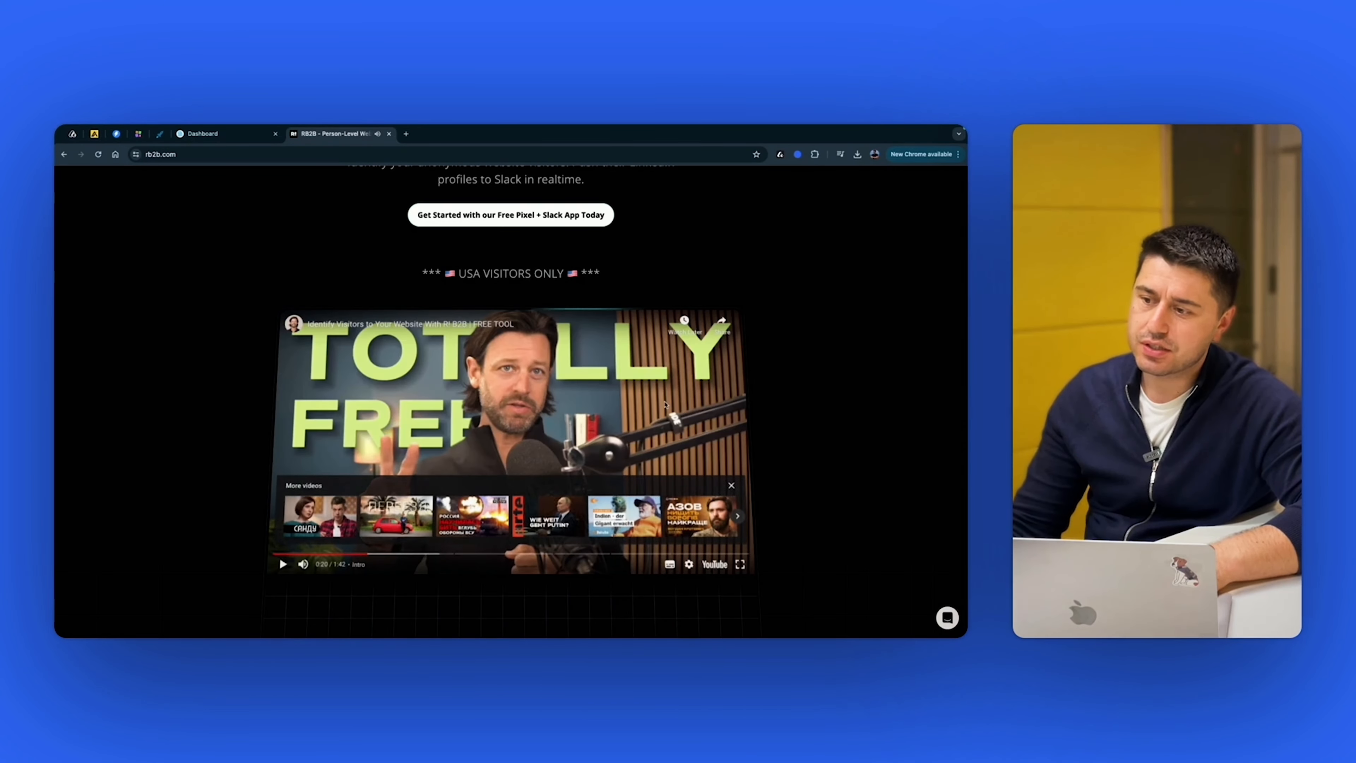
{"action": "left_click", "coordinate": [731, 485]}
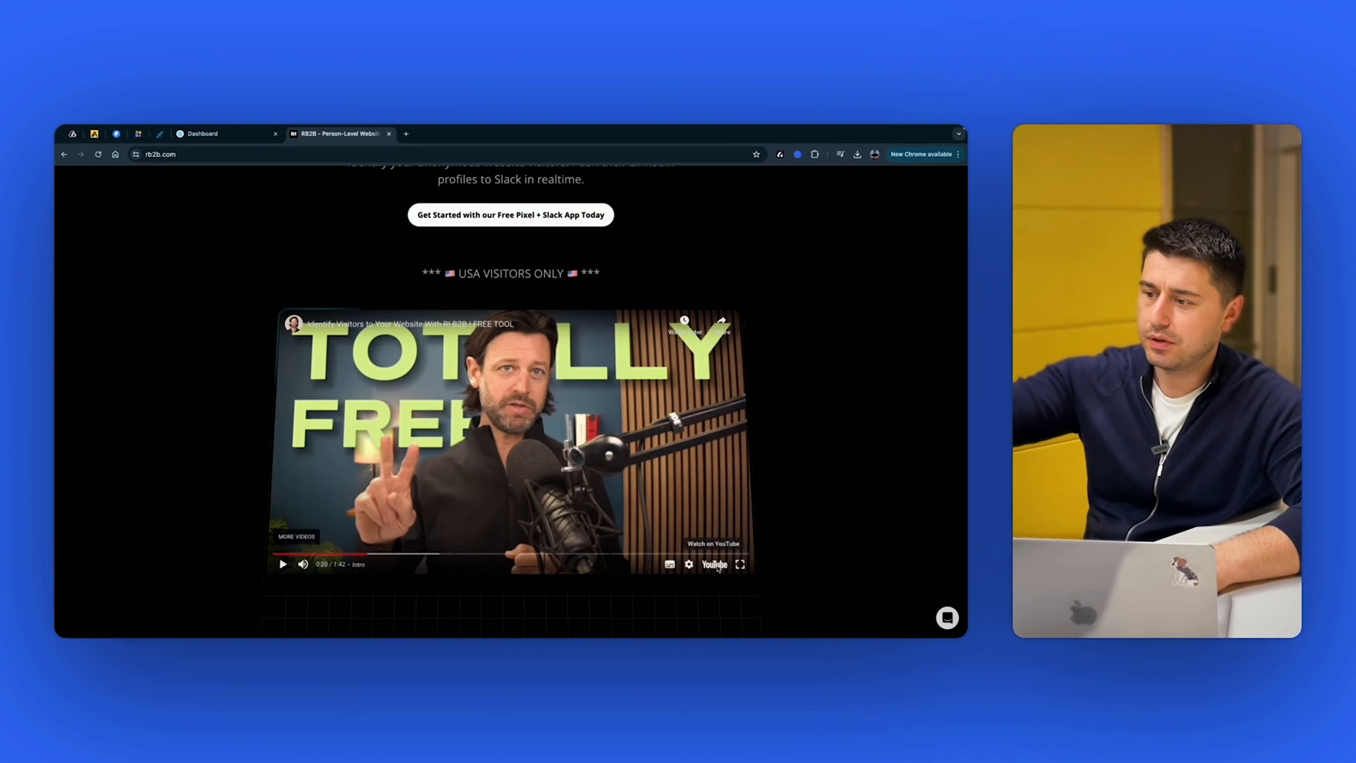
{"action": "left_click", "coordinate": [713, 543]}
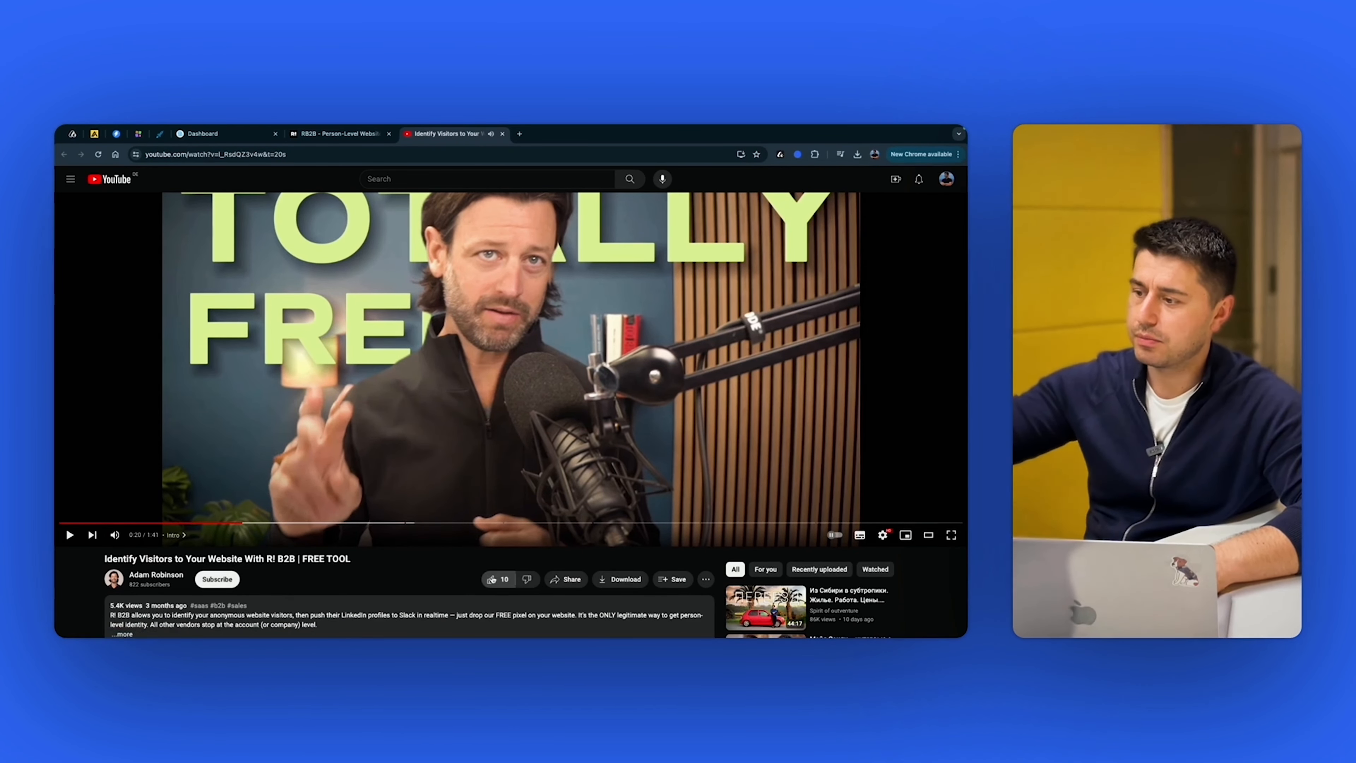
Step: Subscribe to the RB2B video's channel and return to the RB2B site
{"action": "left_click", "coordinate": [217, 579]}
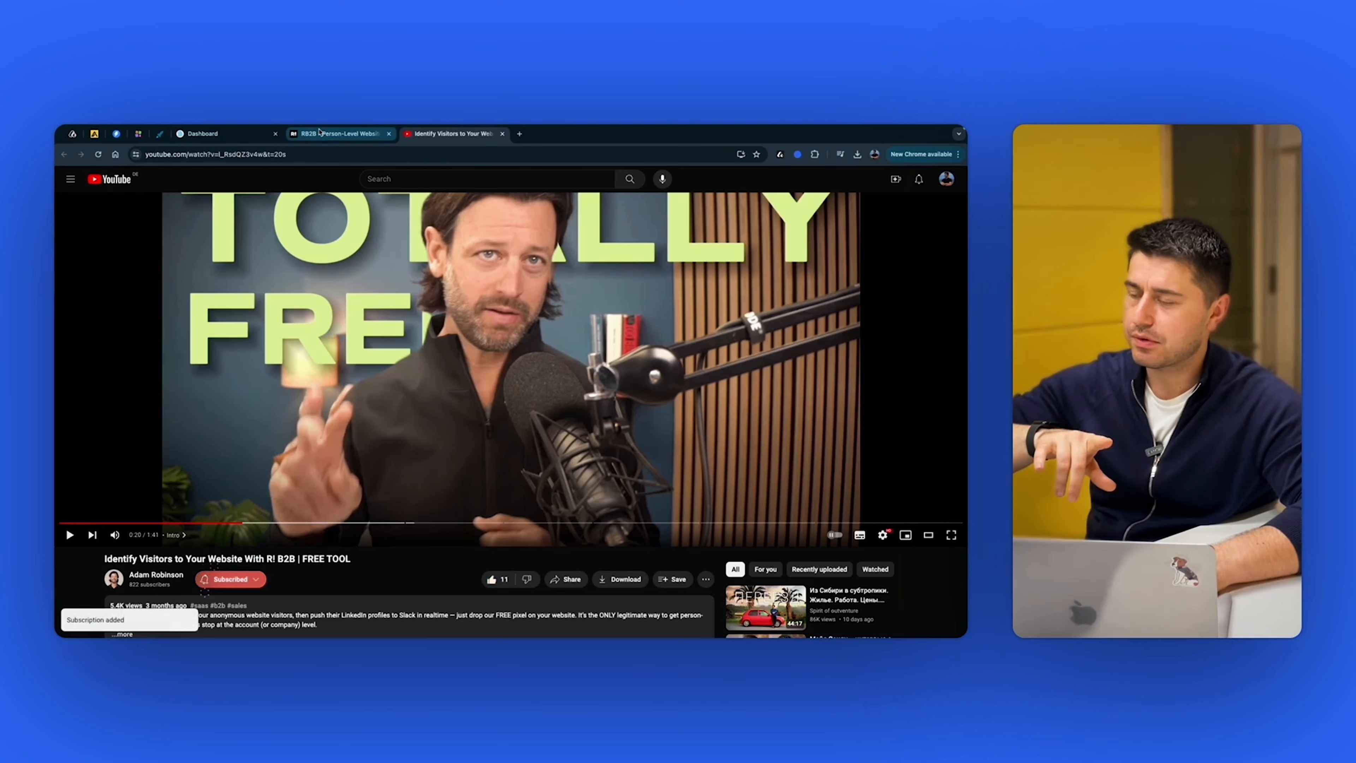
{"action": "left_click", "coordinate": [337, 134]}
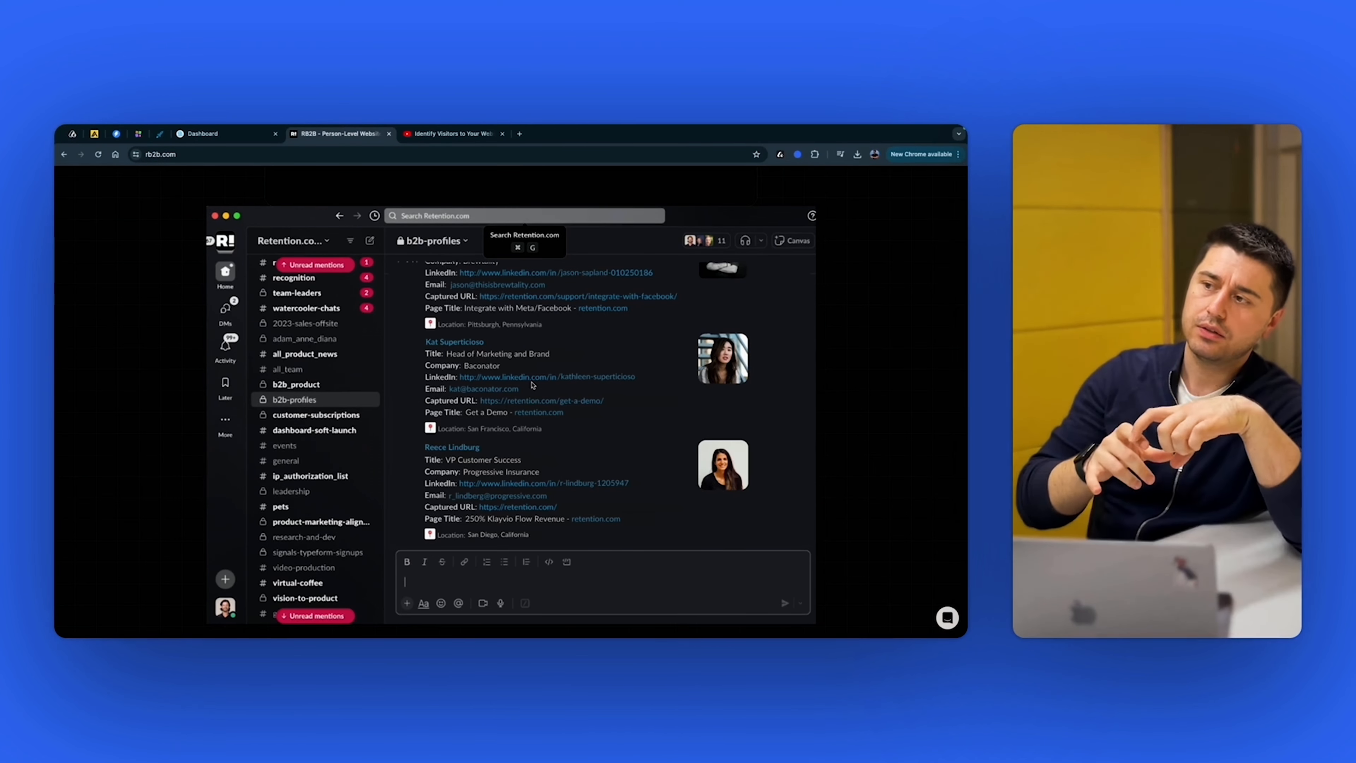
{"action": "mouse_move", "coordinate": [578, 323]}
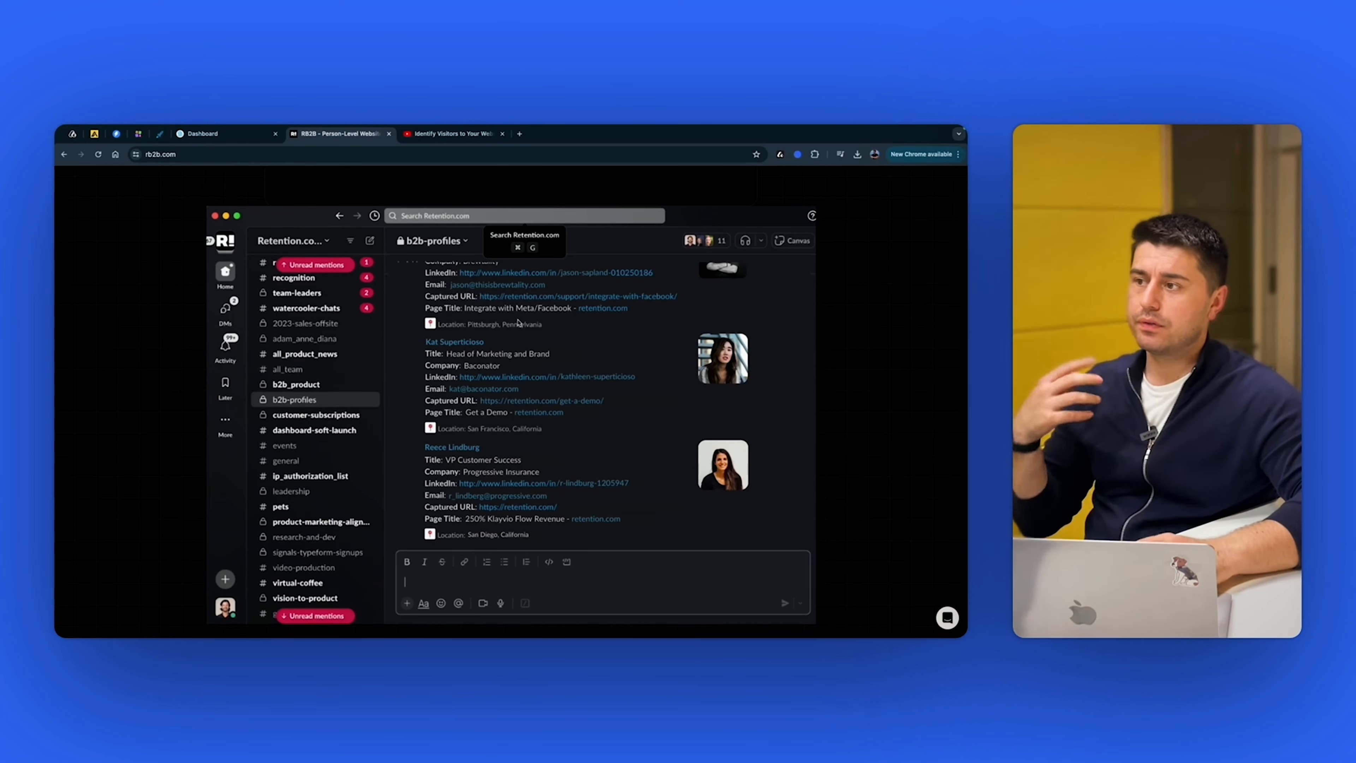
Step: Hop between the Snitcher and RB2B tabs and dismiss RB2B's newsletter sign-up pop-up
{"action": "left_click", "coordinate": [201, 134]}
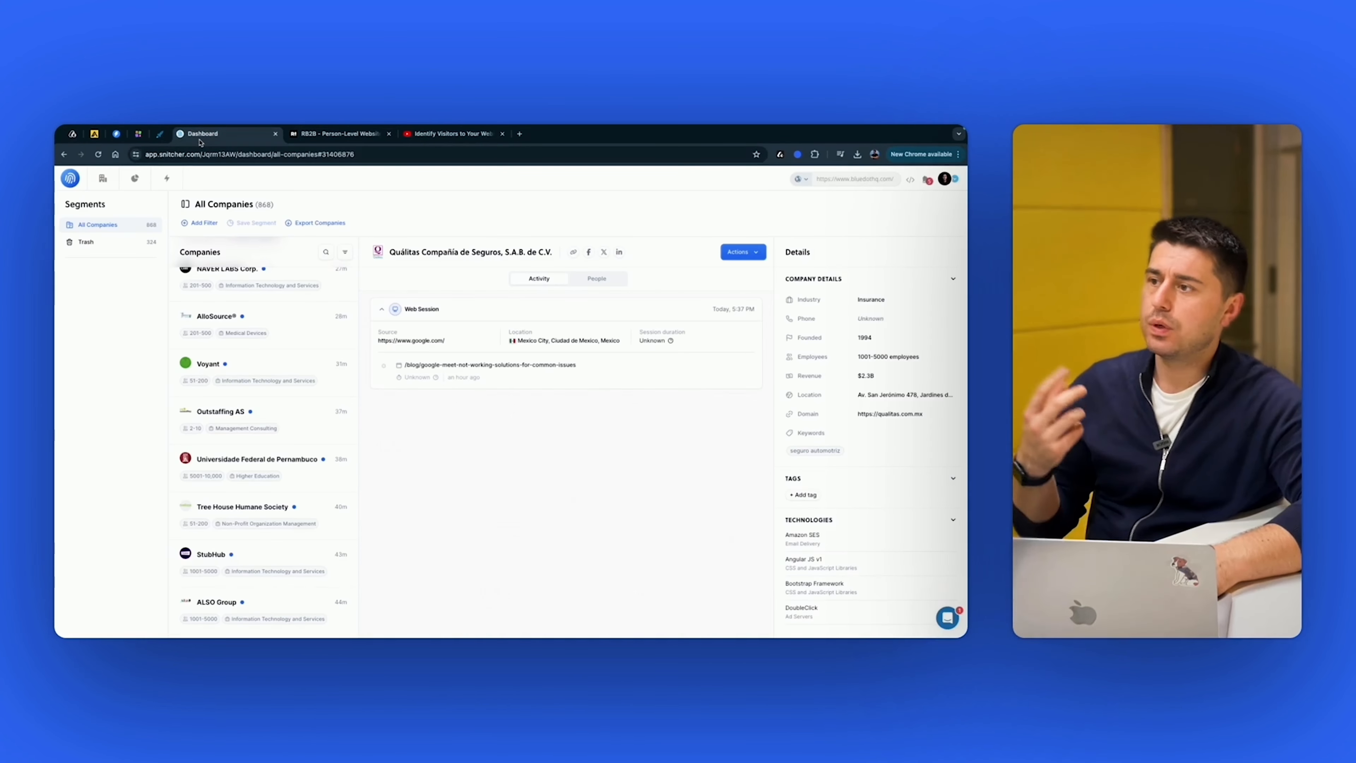
{"action": "left_click", "coordinate": [338, 133]}
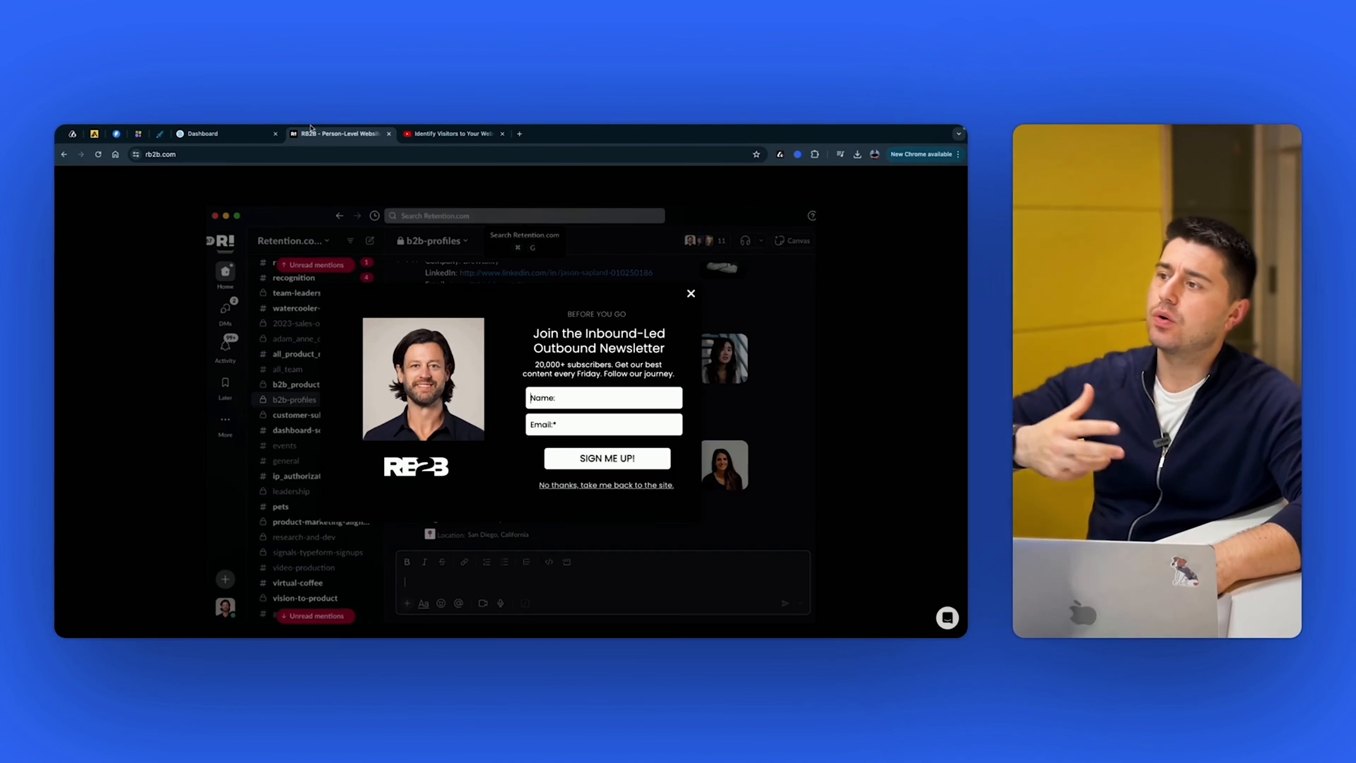
{"action": "left_click", "coordinate": [690, 294]}
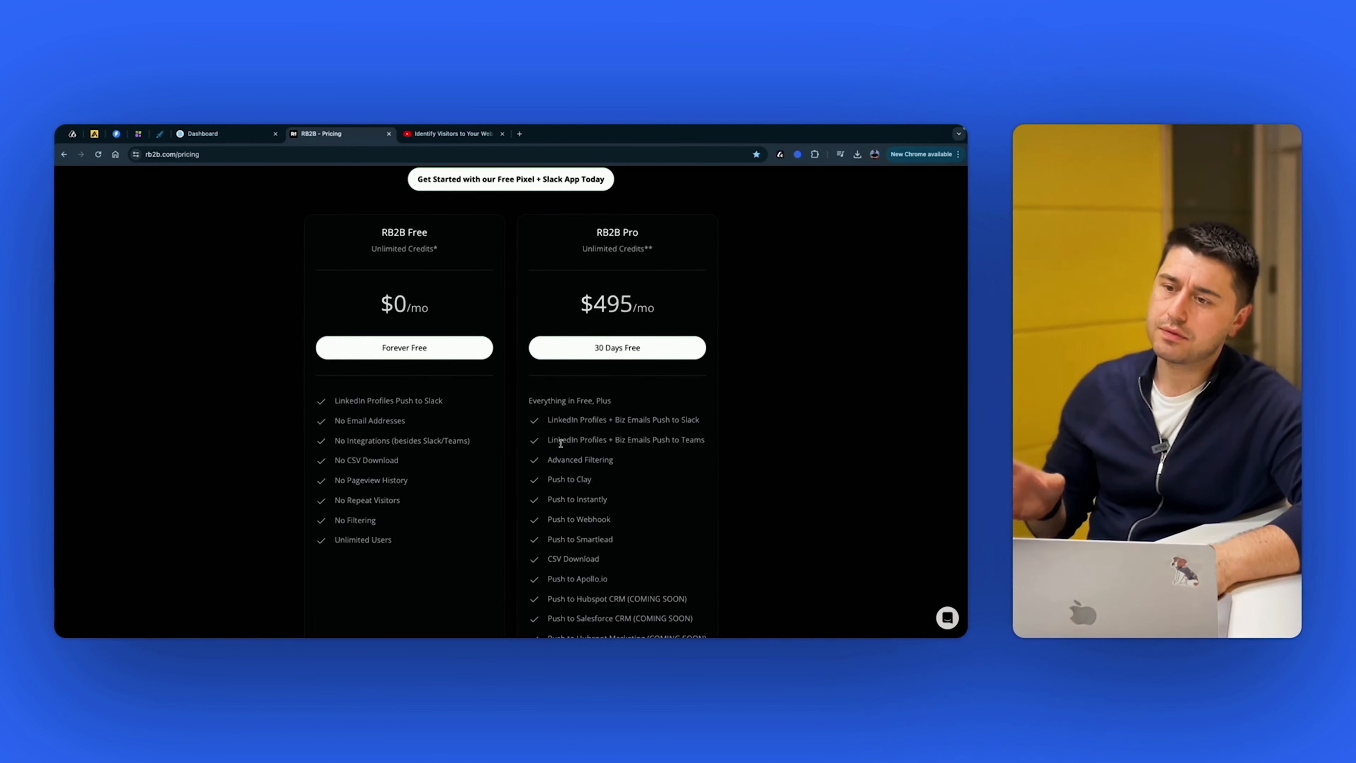
{"action": "scroll", "scroll_direction": "down", "scroll_amount": 3}
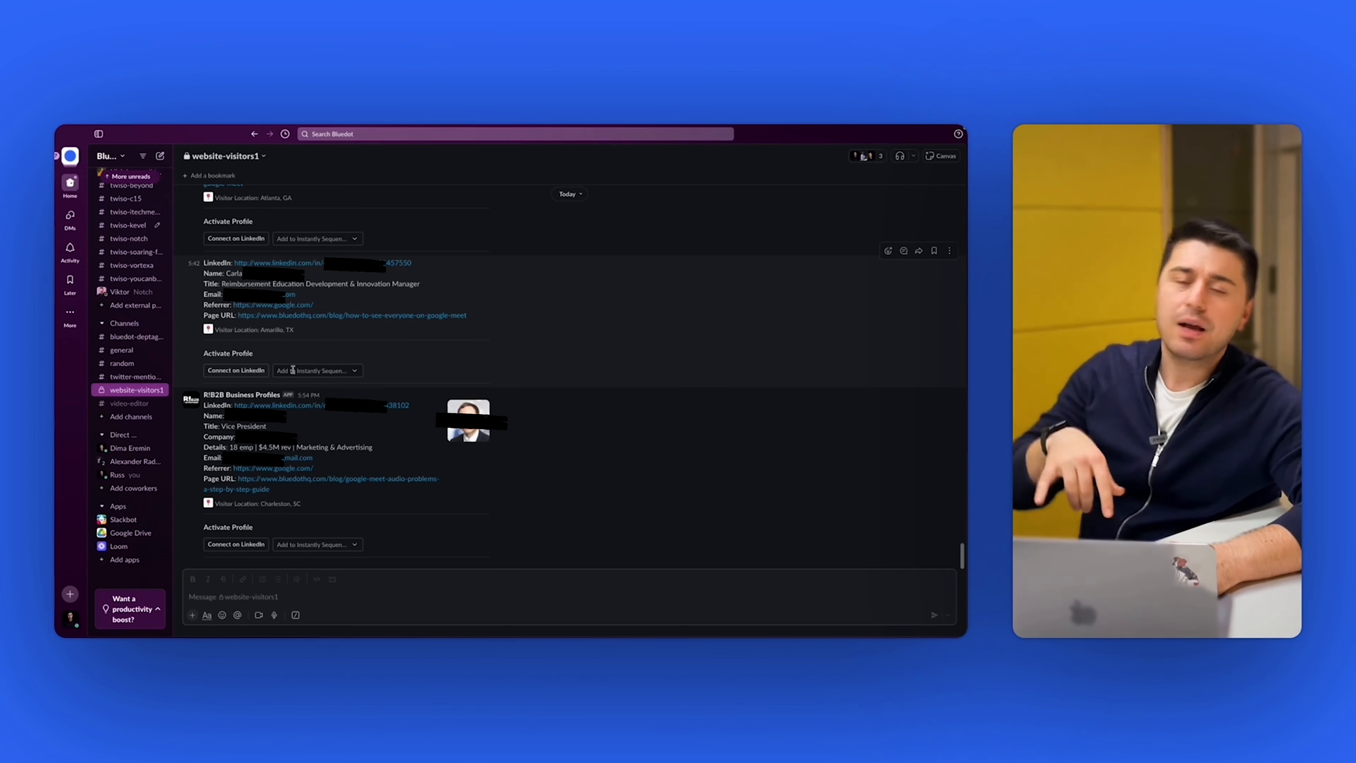
Step: Show the Instantly sequence choices for a visitor alert in #website-visitors1
{"action": "left_click", "coordinate": [316, 370]}
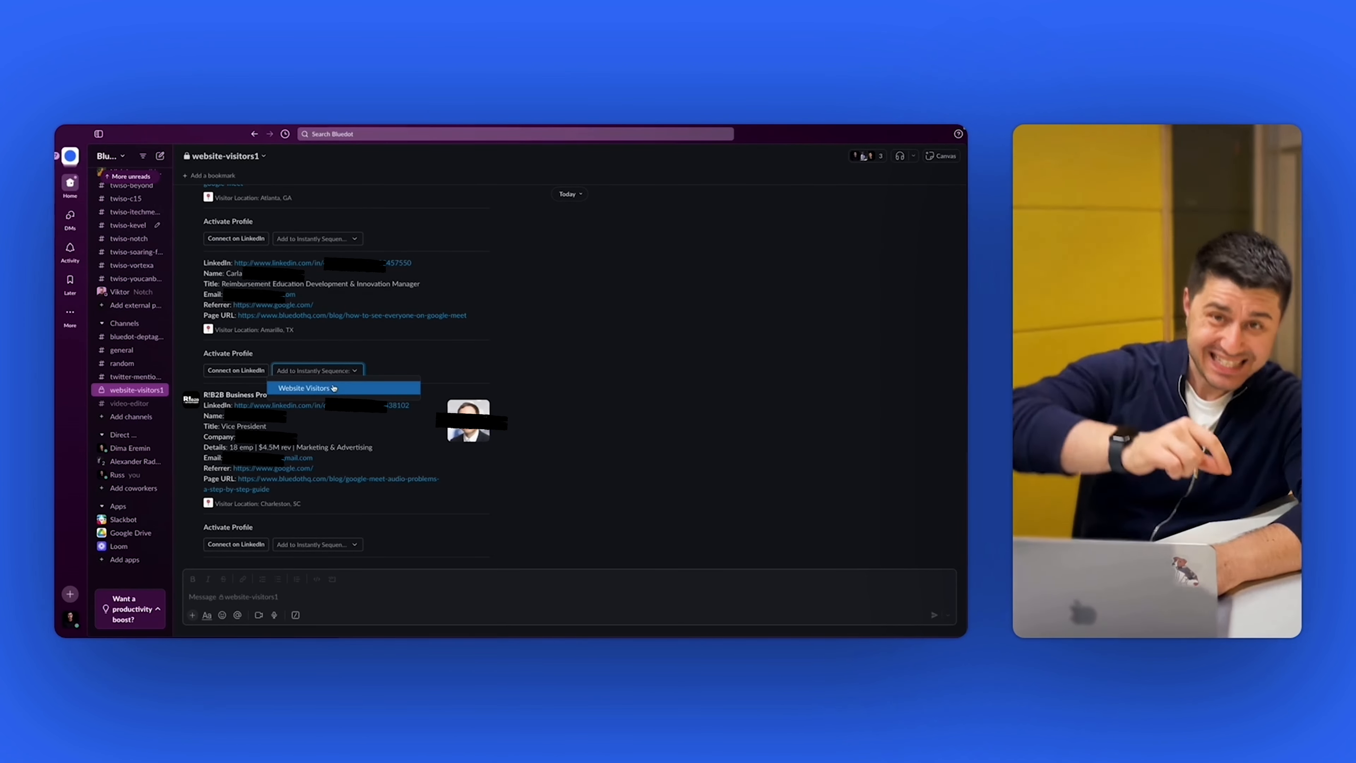
{"action": "mouse_move", "coordinate": [398, 367]}
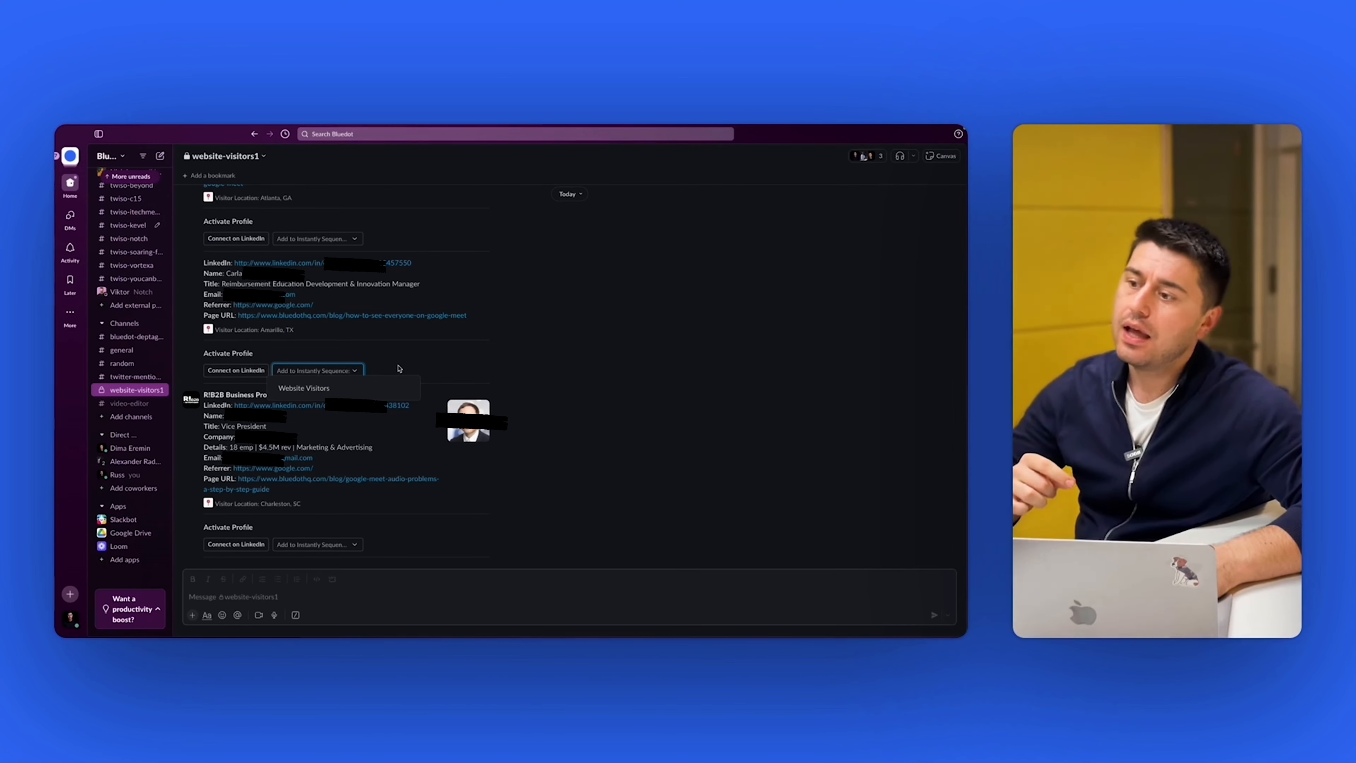